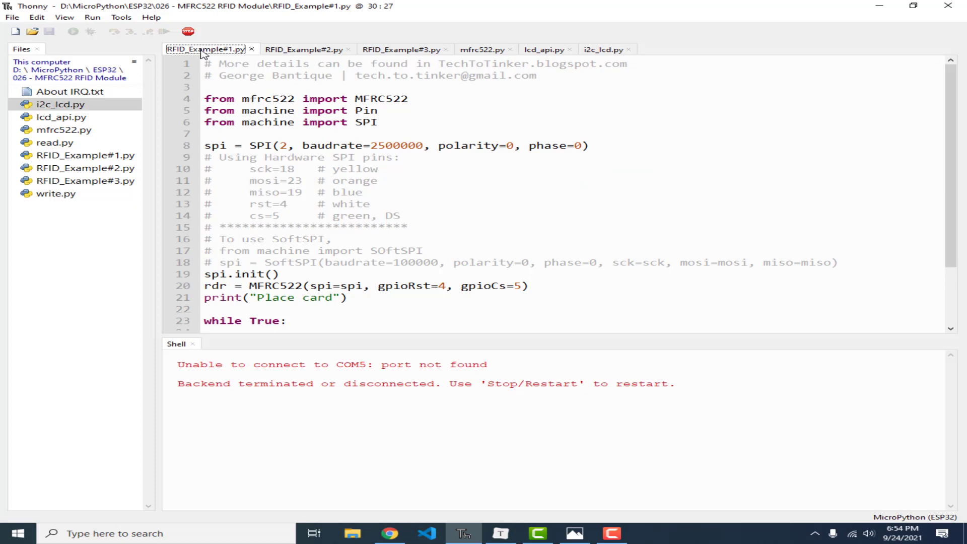
- Browse the RFID example tabs and switch to Chrome showing the mfrc522.py driver on GitHub
left_click(401, 49)
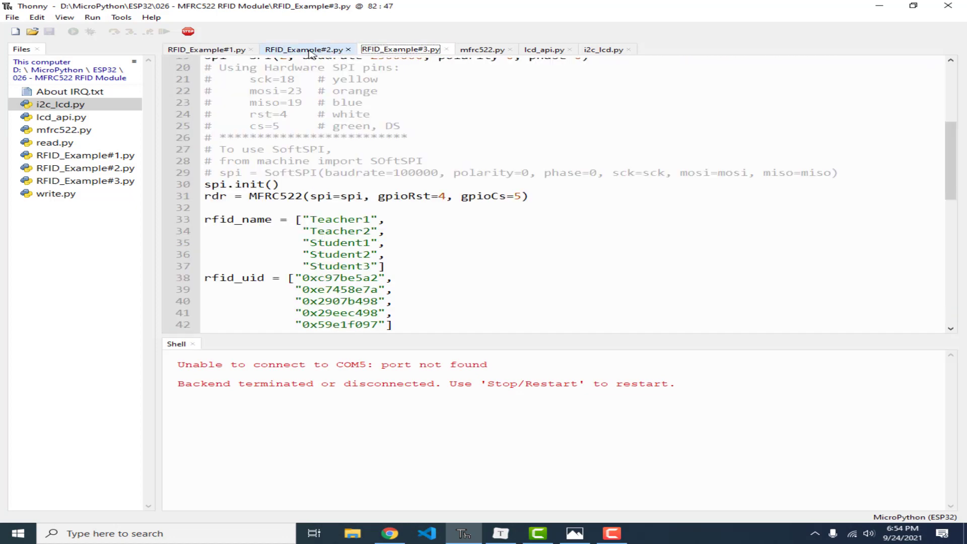
left_click(206, 48)
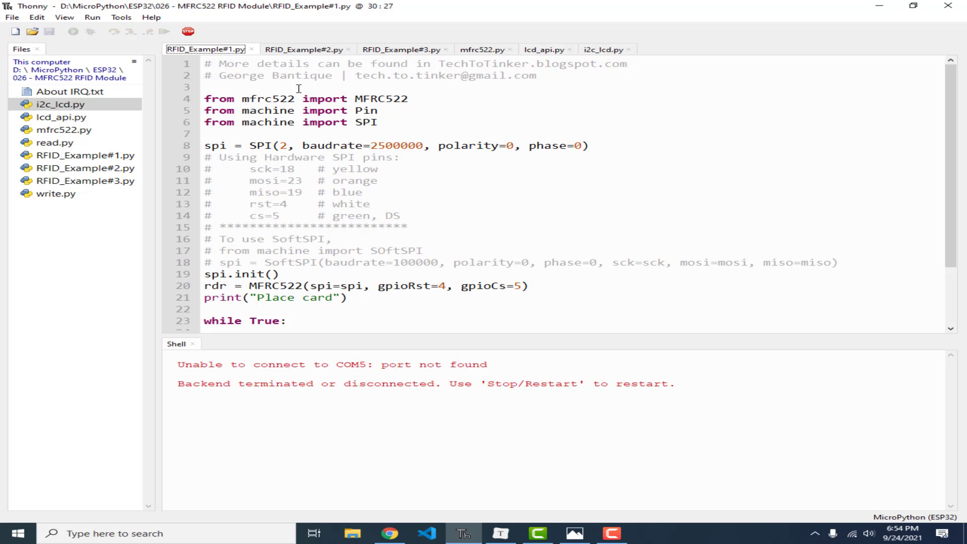
mouse_move(562, 381)
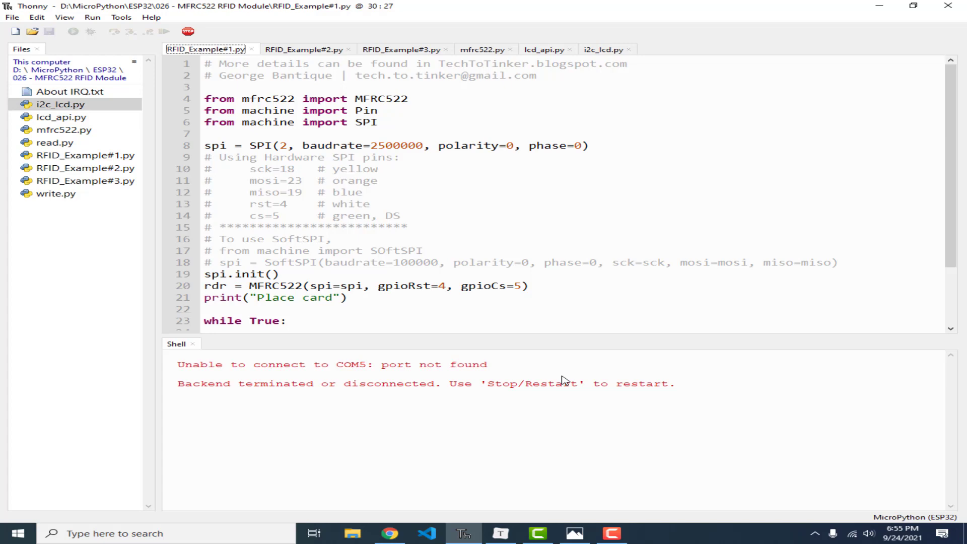
mouse_move(522, 439)
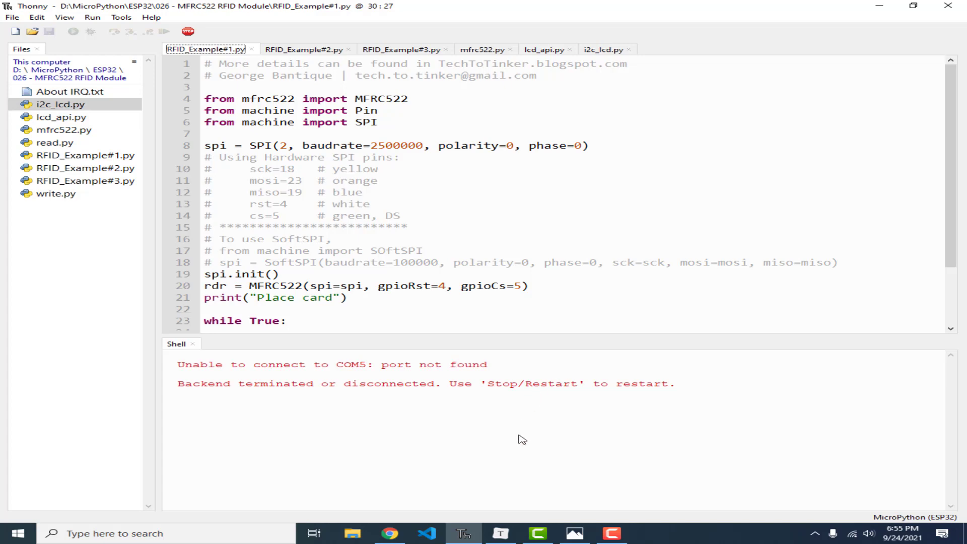
left_click(390, 533)
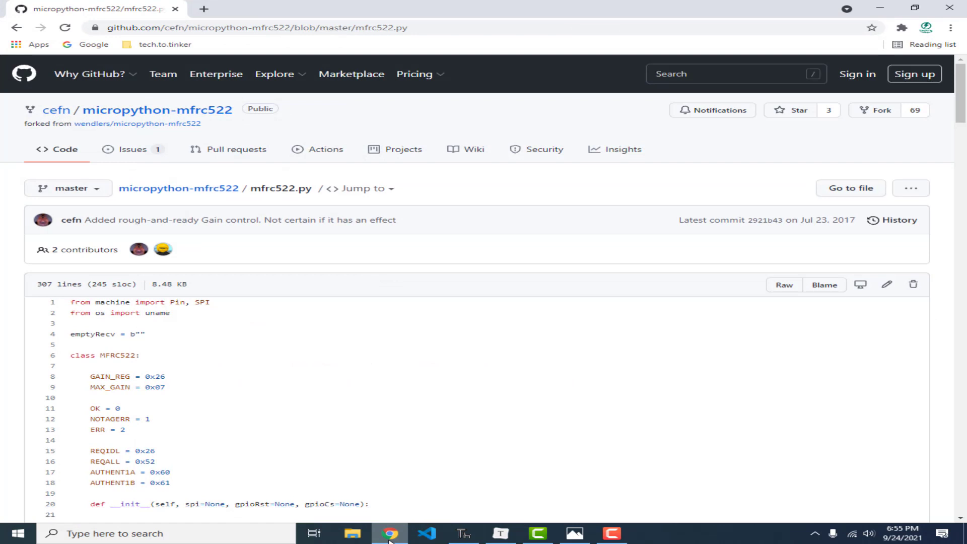
mouse_move(86, 149)
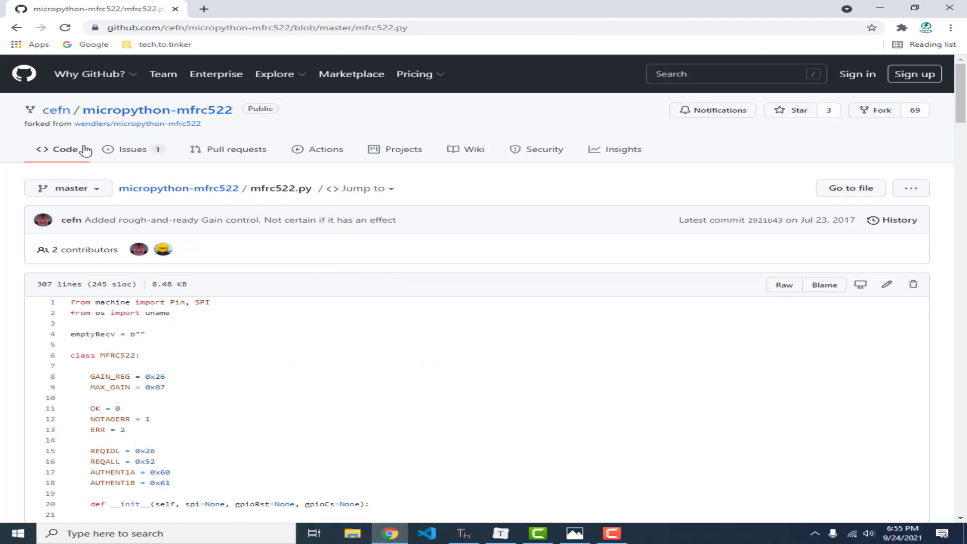
mouse_move(52, 111)
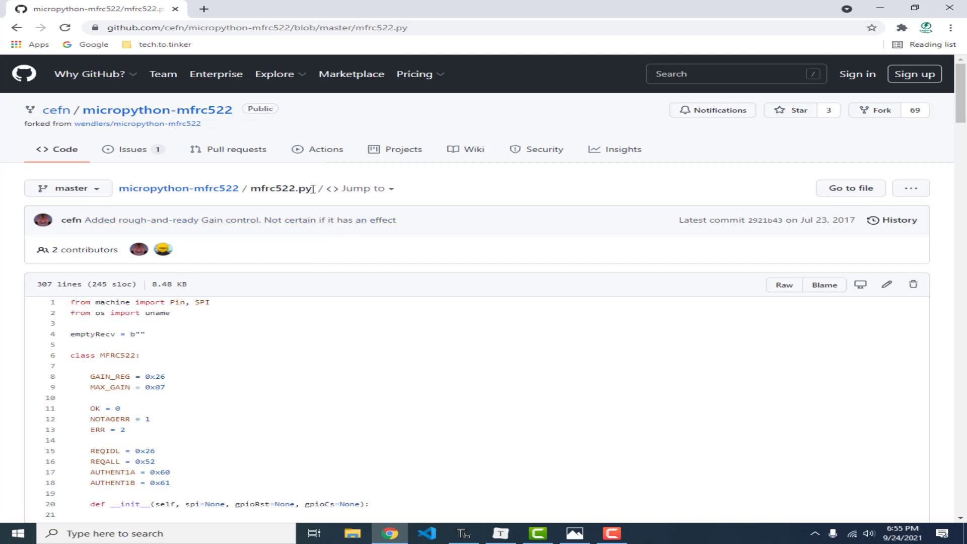
mouse_move(277, 398)
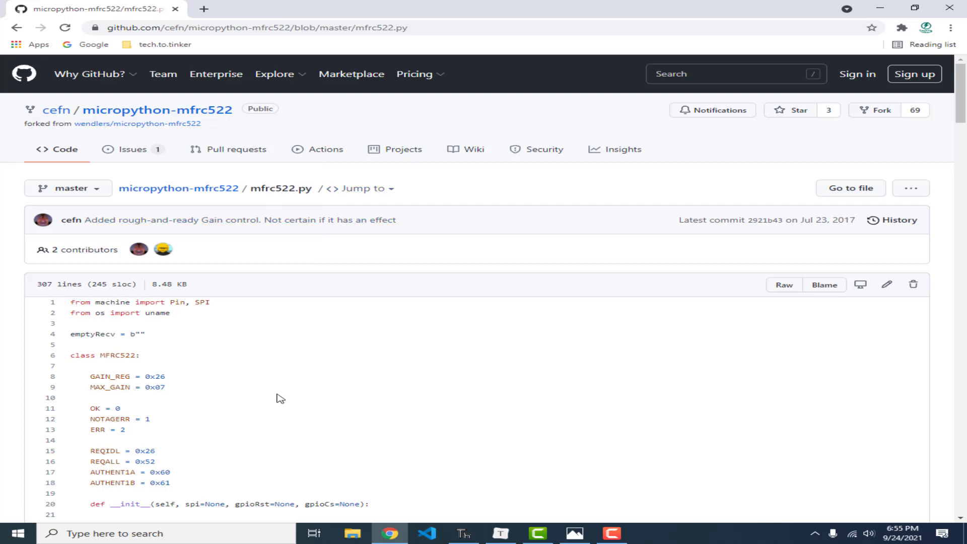
- Scroll through the mfrc522.py source to its SPI setup, then return to Thonny
scroll("down", 3)
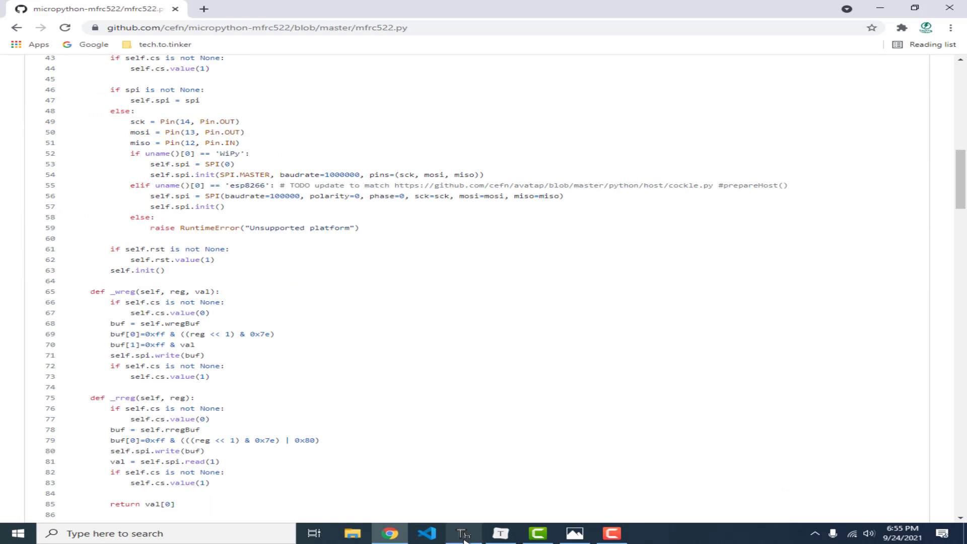
left_click(463, 534)
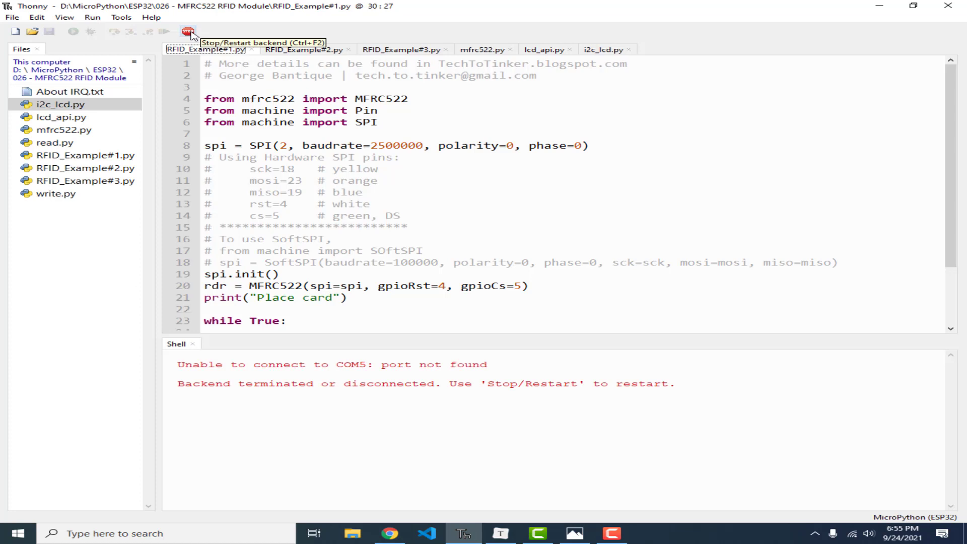
- Reconnect the ESP32 backend and show the local mfrc522.py library for saving elsewhere
left_click(186, 31)
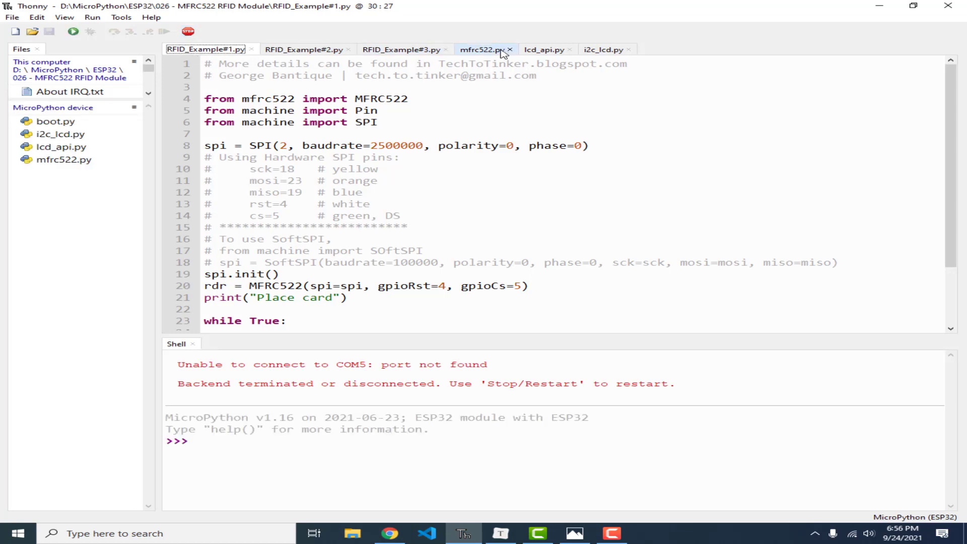
left_click(482, 49)
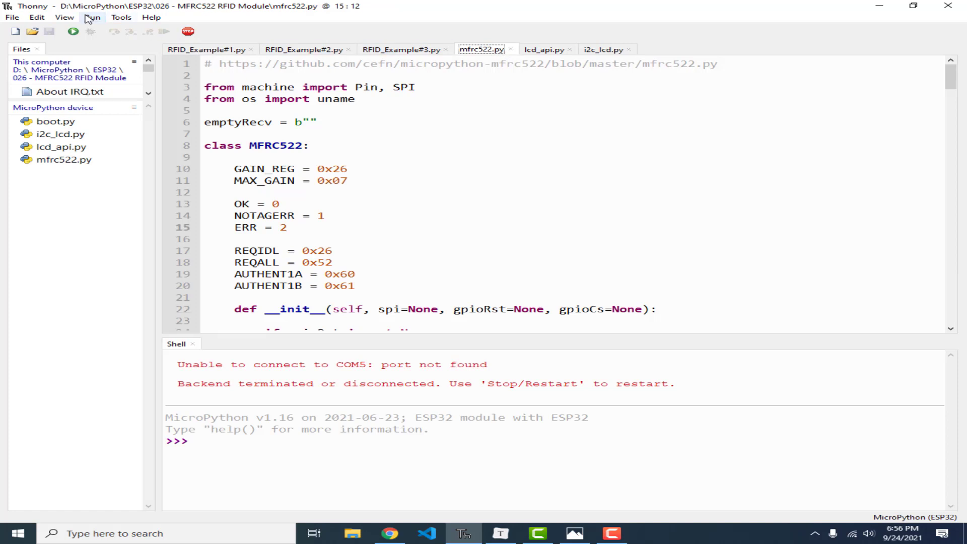
mouse_move(103, 174)
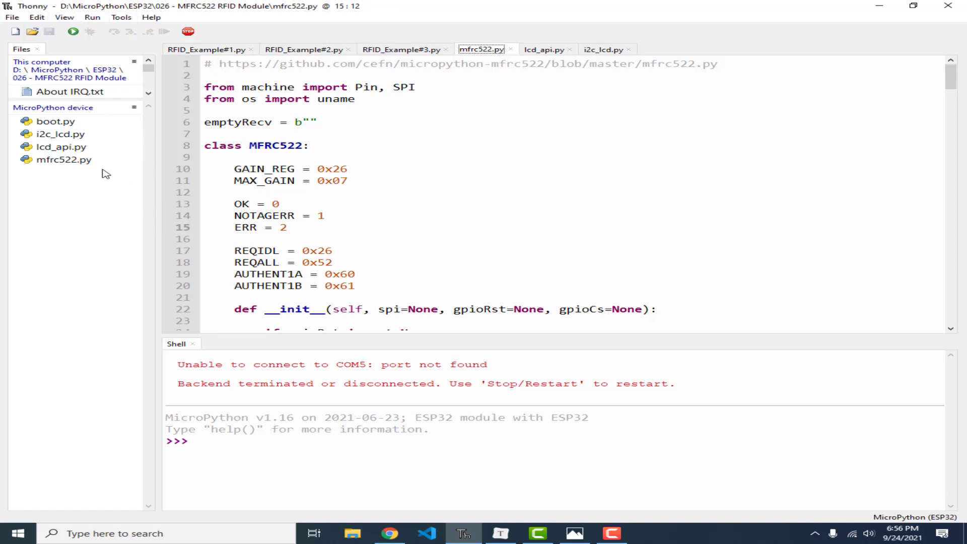
mouse_move(117, 193)
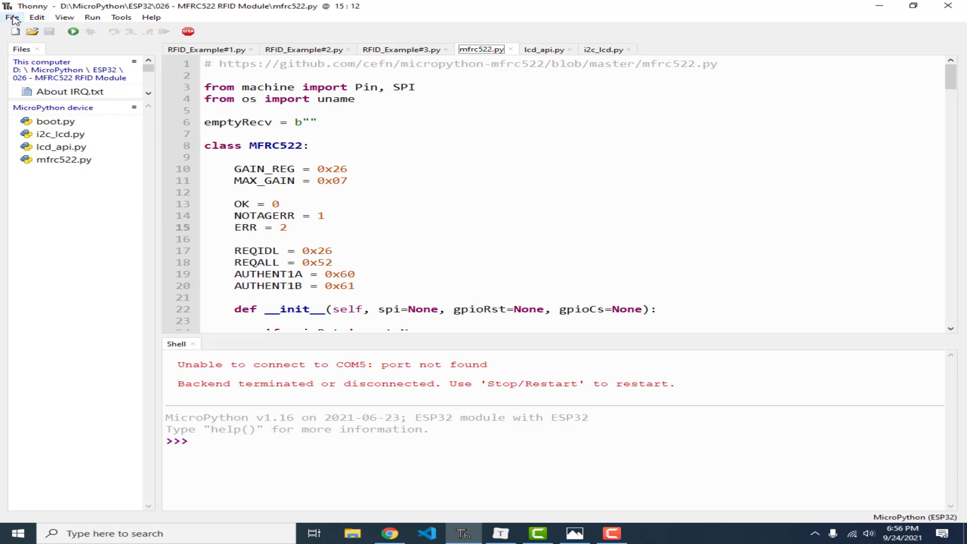
left_click(11, 16)
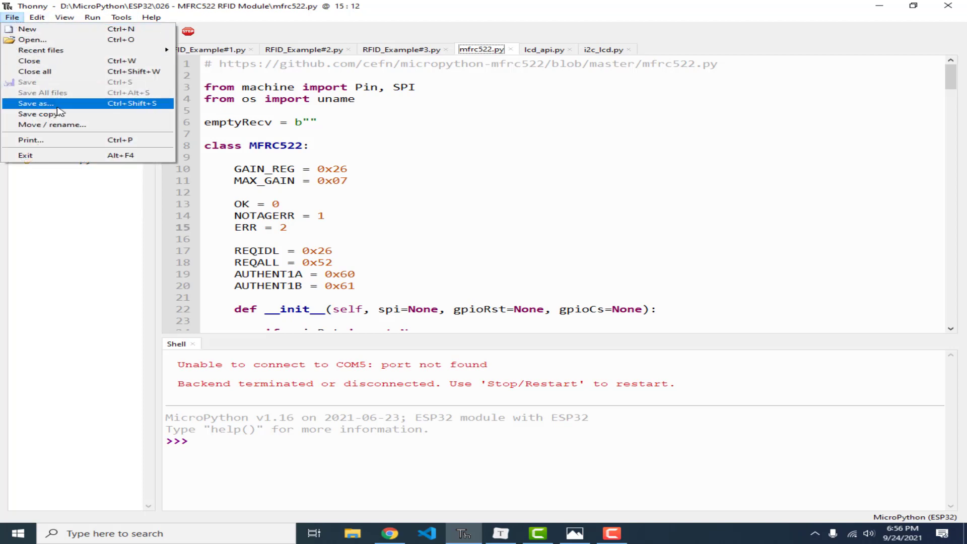
- Save mfrc522.py to the MicroPython device, overwriting the existing mfrc522.py, then view i2c_lcd.py
left_click(31, 103)
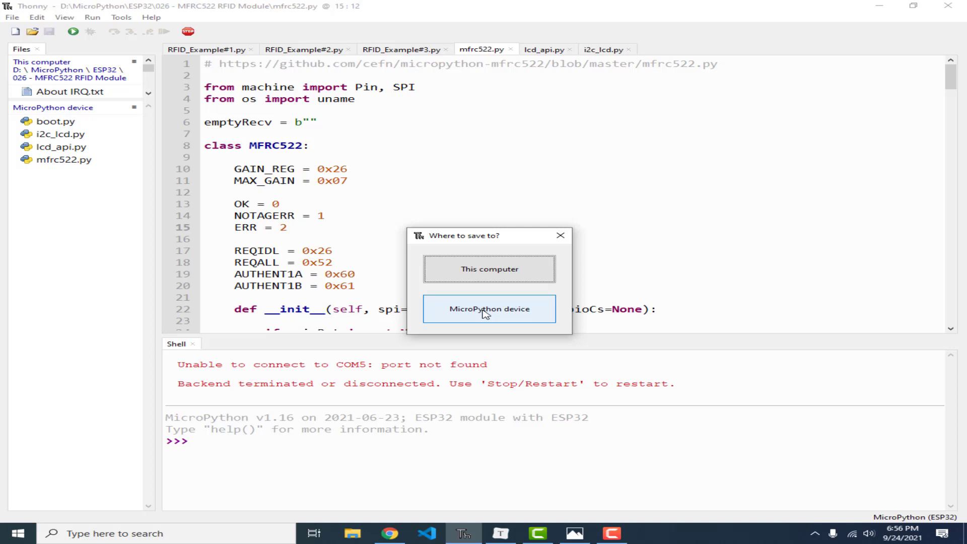
left_click(490, 310)
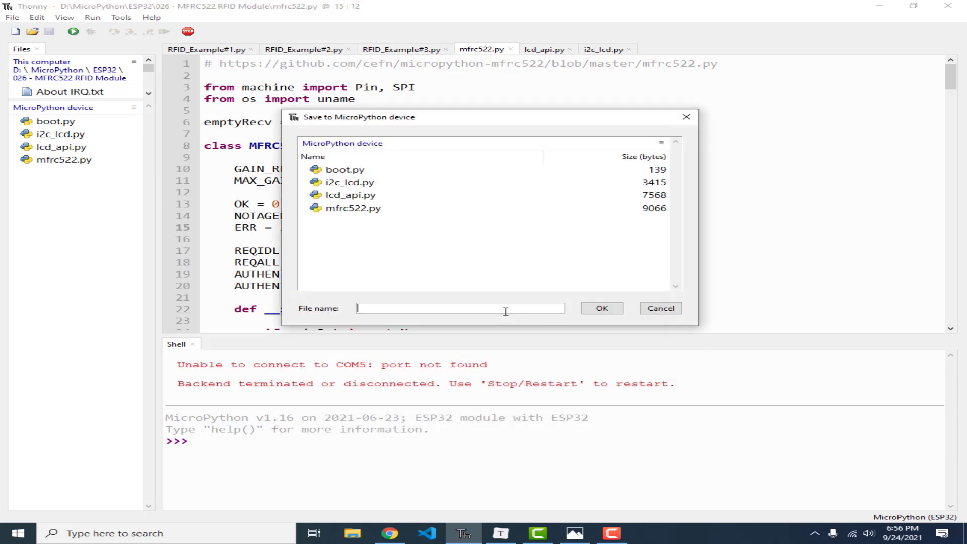
left_click(352, 207)
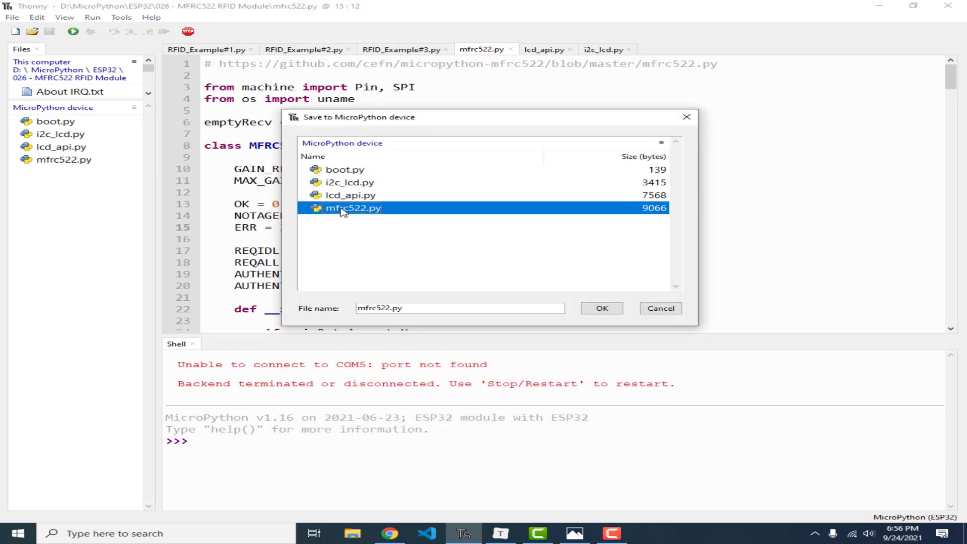
mouse_move(378, 216)
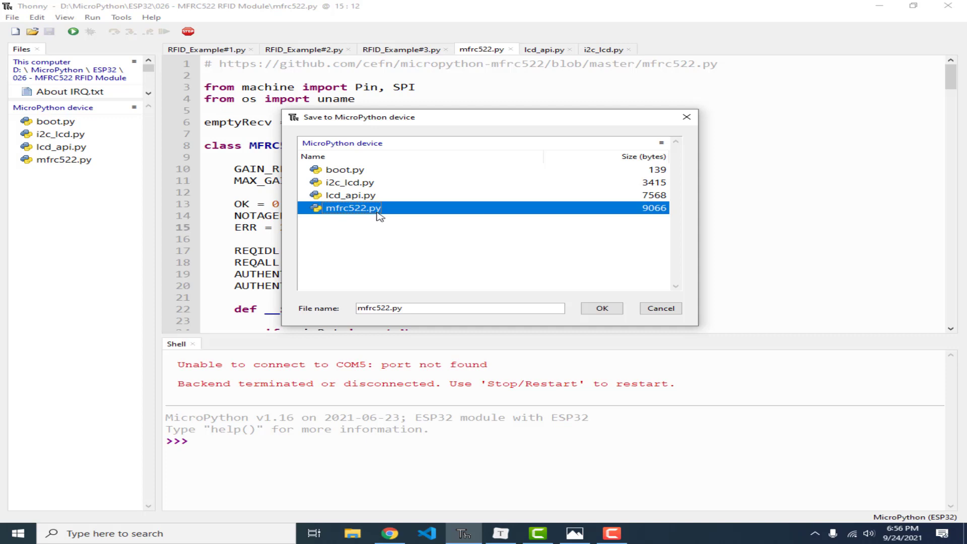
mouse_move(369, 265)
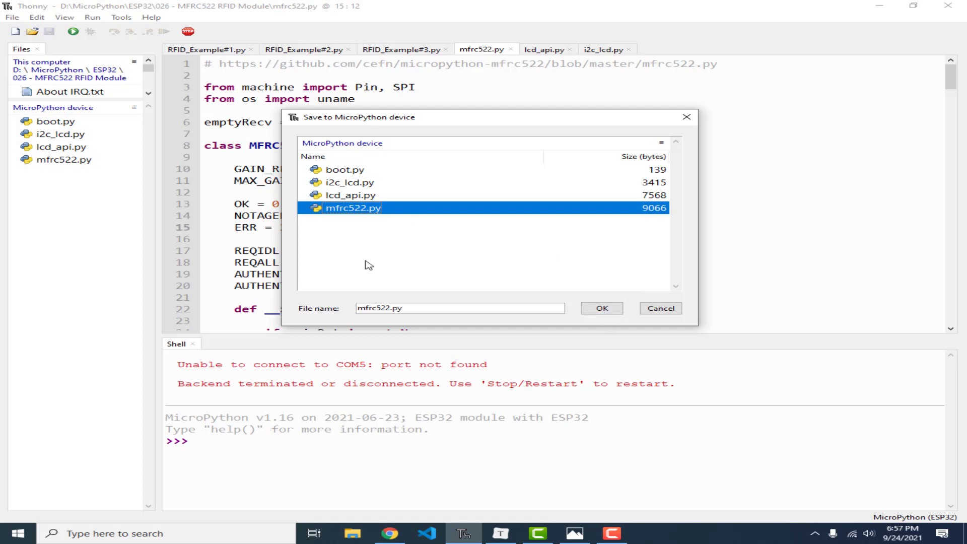
mouse_move(380, 253)
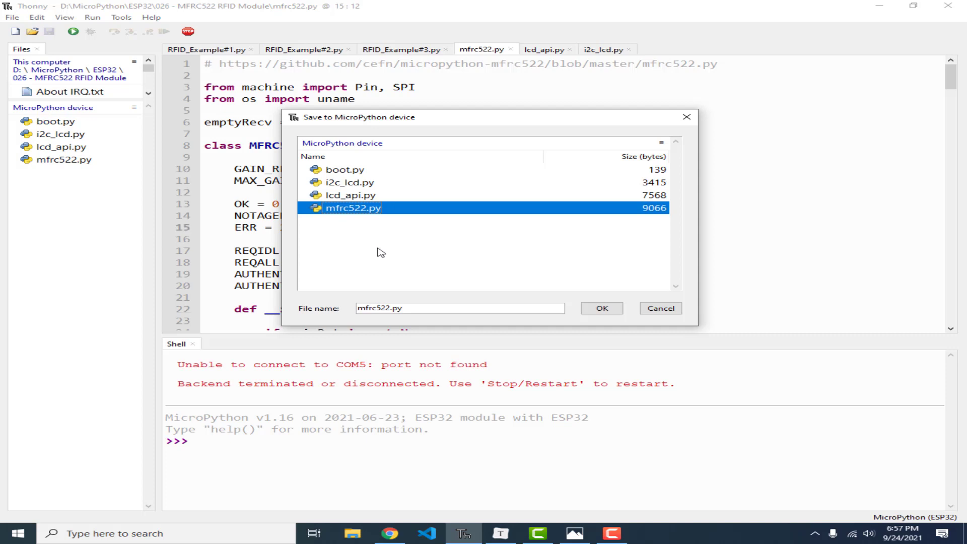
mouse_move(397, 226)
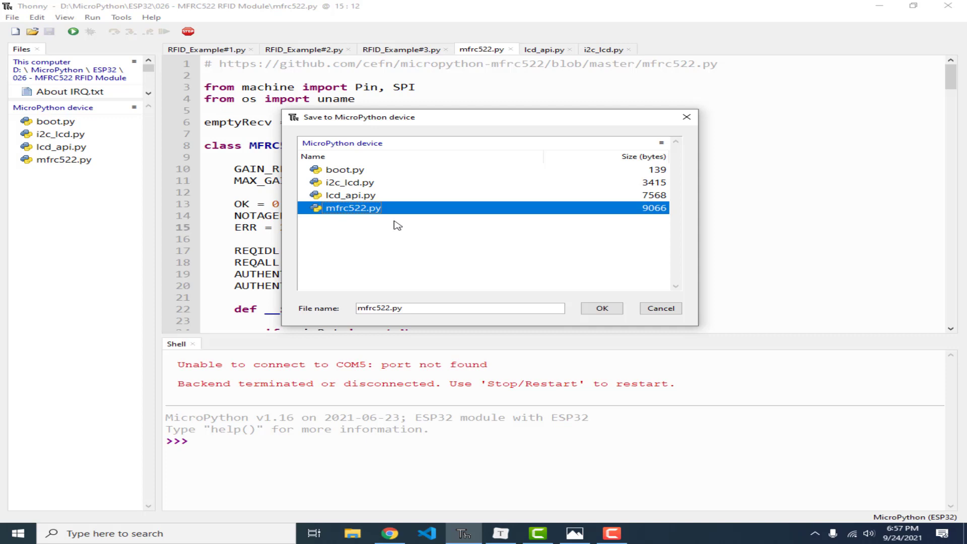
mouse_move(359, 199)
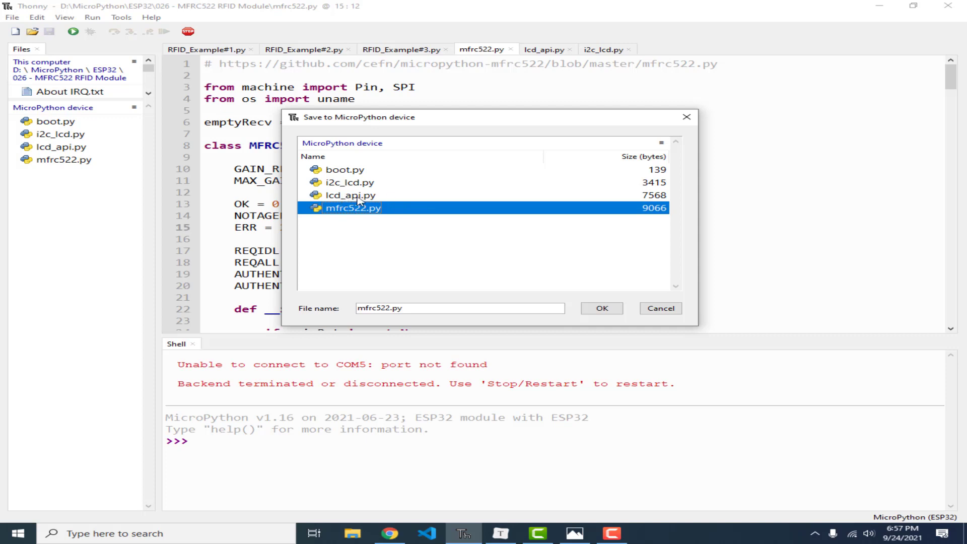
mouse_move(355, 197)
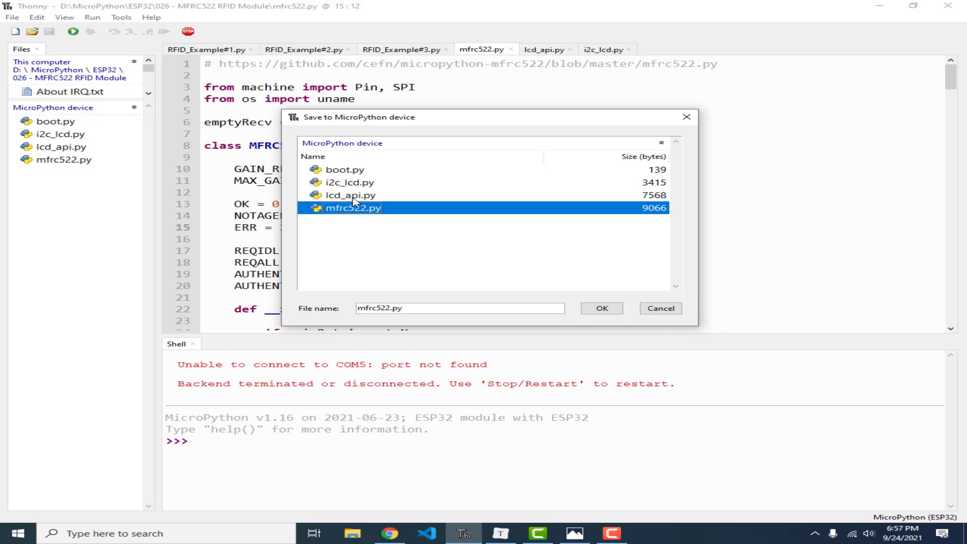
mouse_move(388, 204)
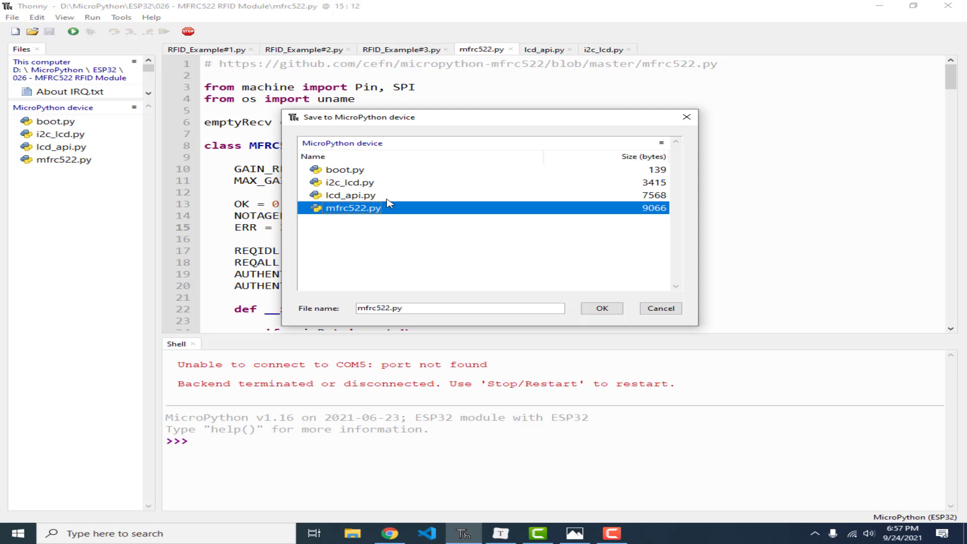
mouse_move(348, 187)
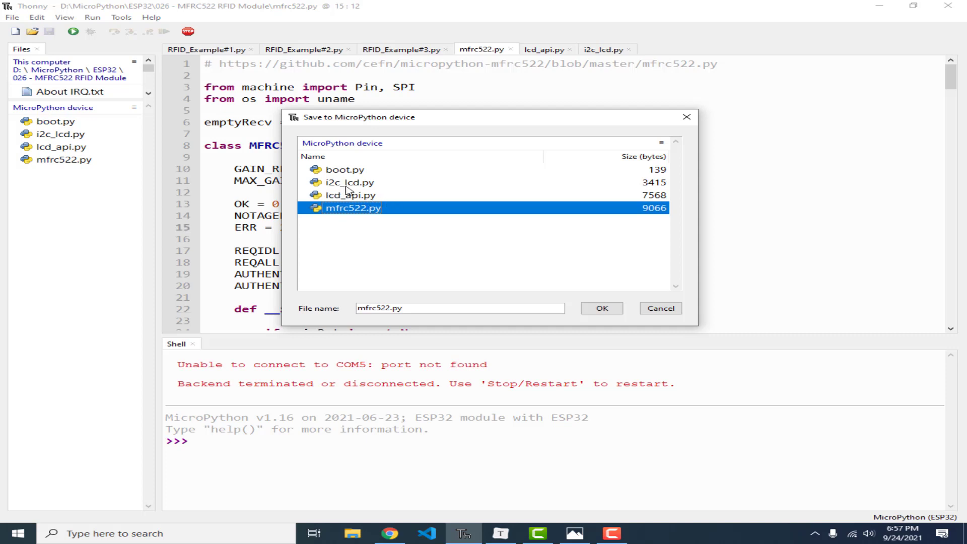
mouse_move(401, 189)
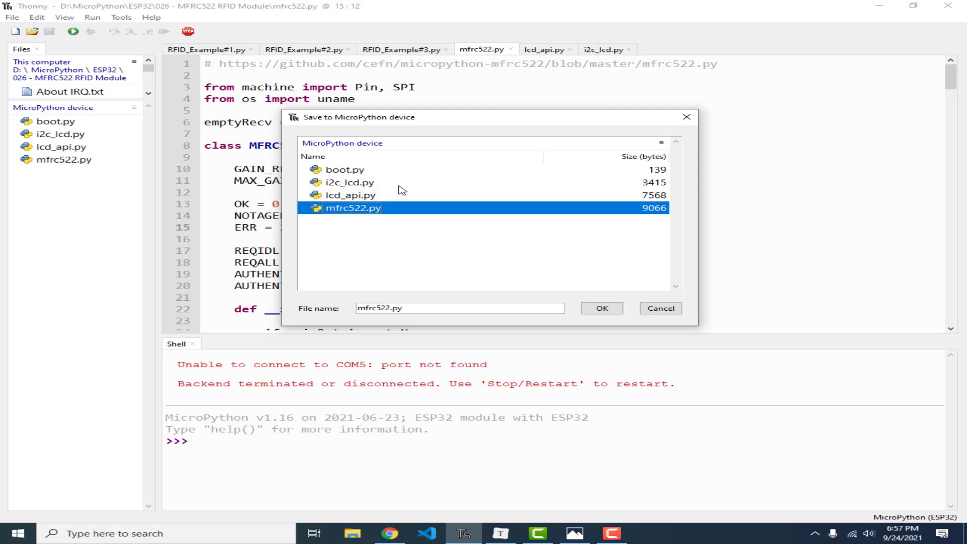
mouse_move(397, 192)
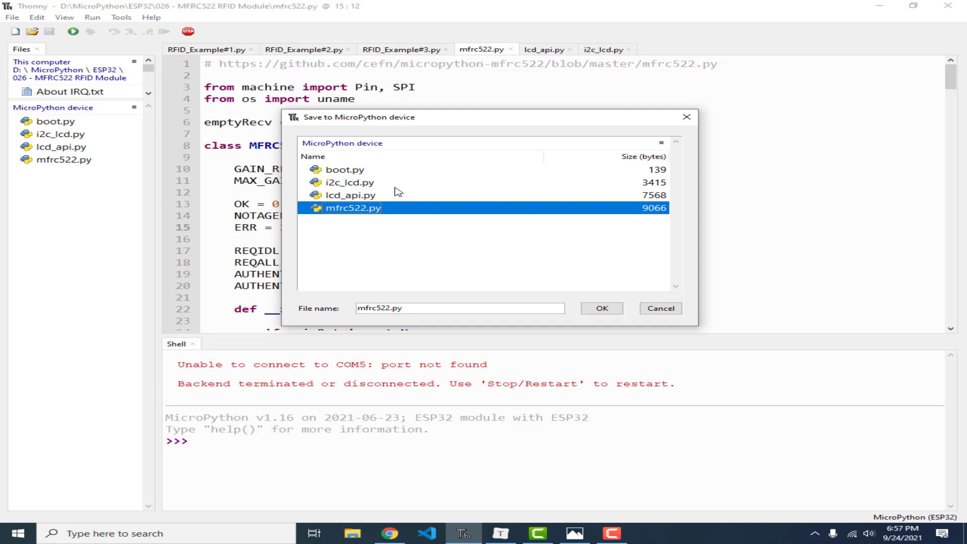
mouse_move(585, 267)
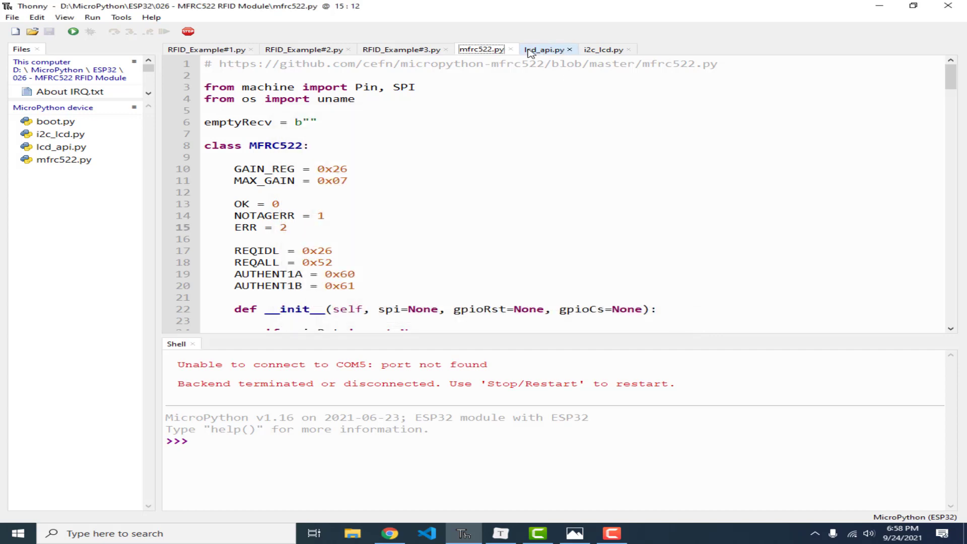
left_click(609, 48)
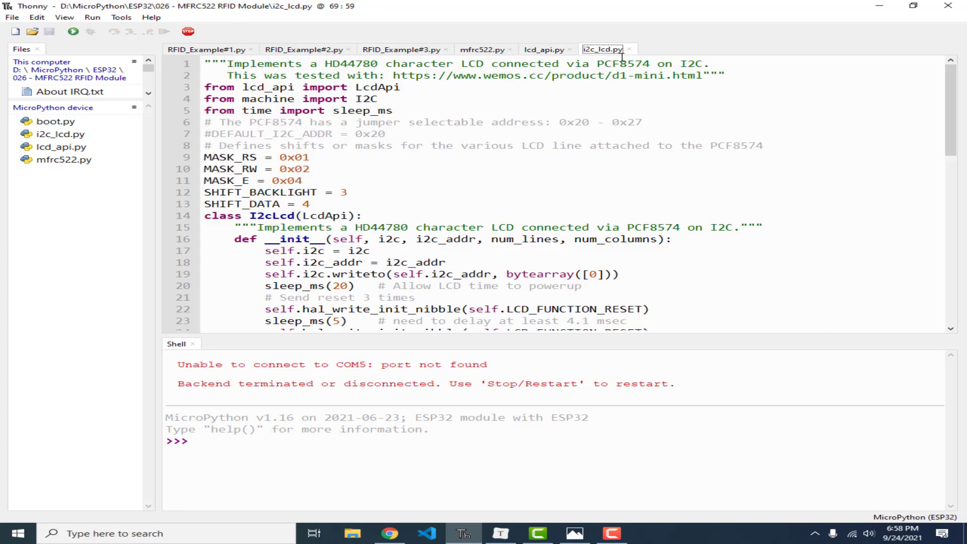
mouse_move(230, 279)
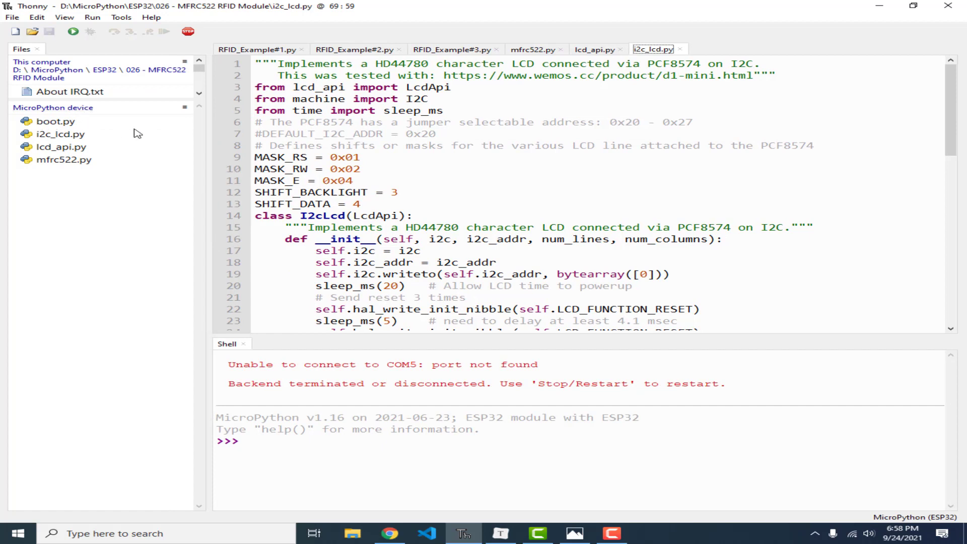
- Point out boot.py among the ESP32 files and return to RFID_Example#1.py
left_click(50, 121)
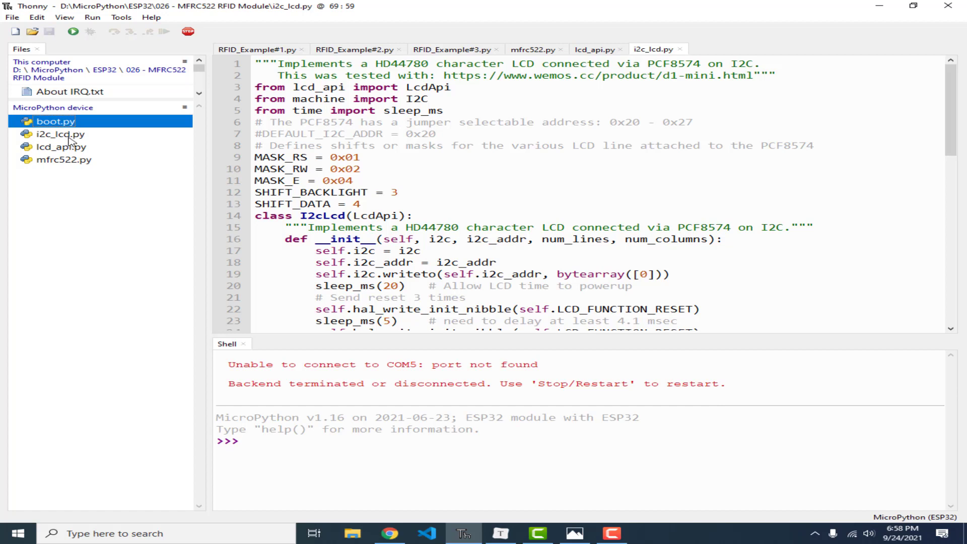
mouse_move(81, 152)
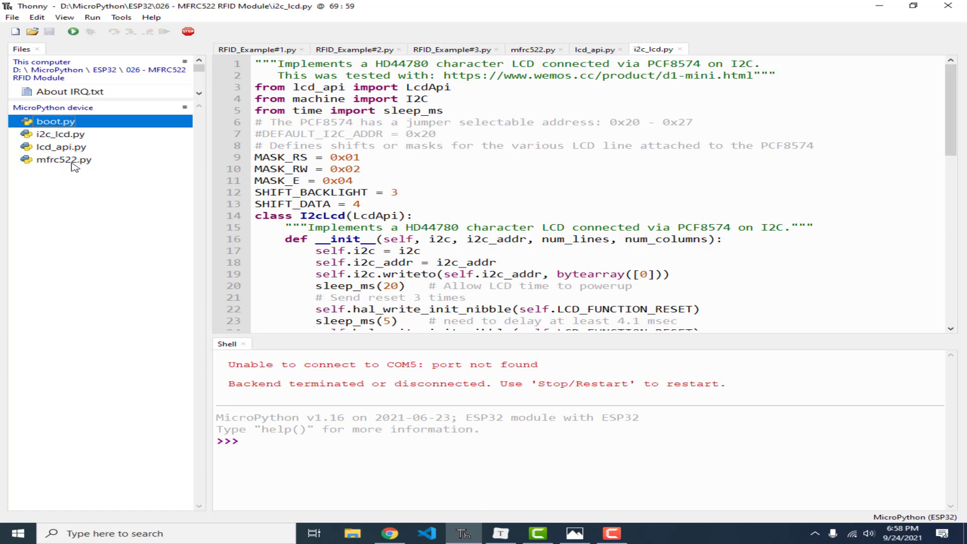
left_click(263, 48)
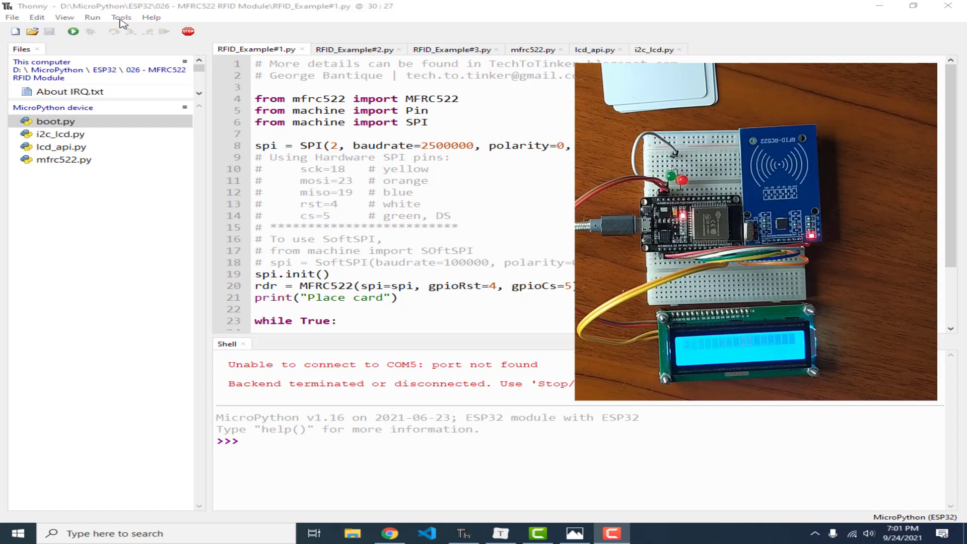
mouse_move(72, 34)
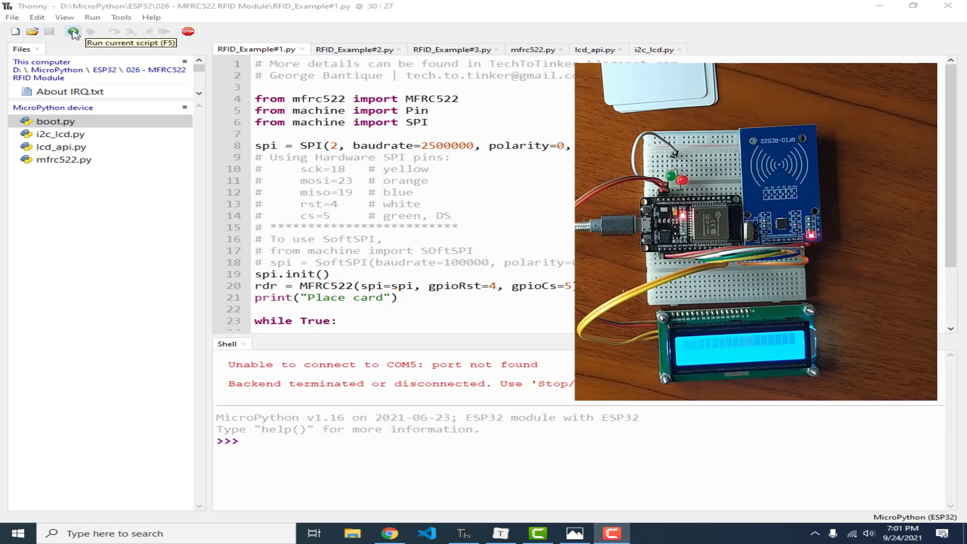
- Run RFID_Example#1.py on the ESP32 so scanned card UIDs print in the shell
left_click(71, 32)
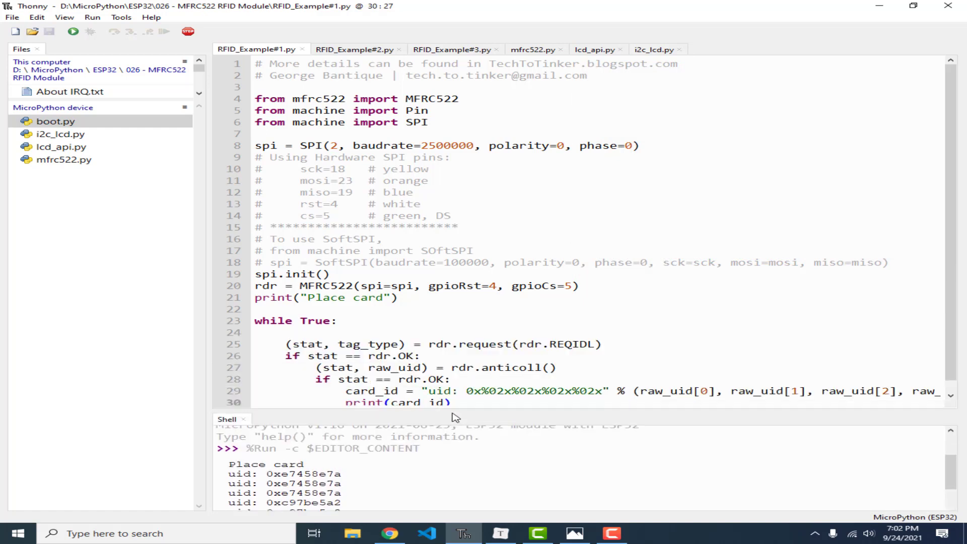
double_click(432, 99)
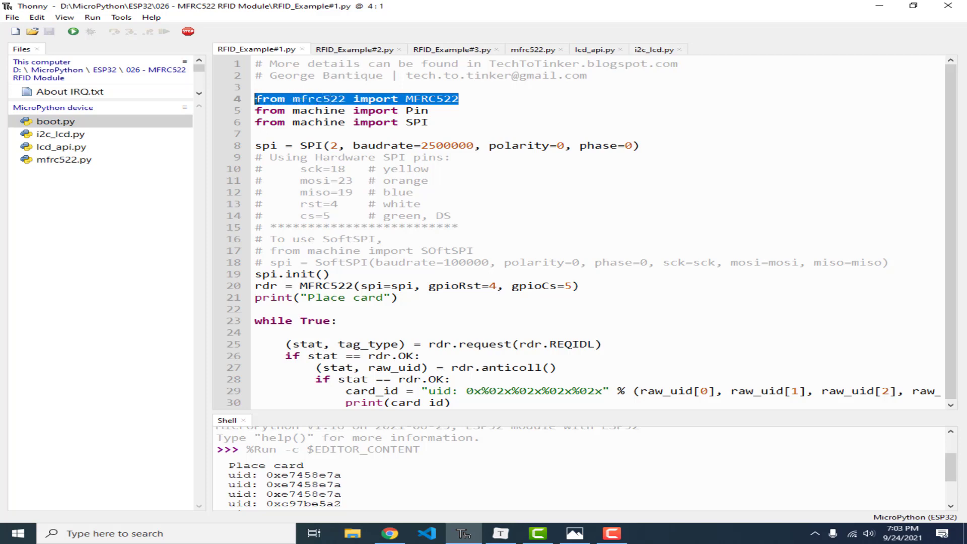
left_click(429, 110)
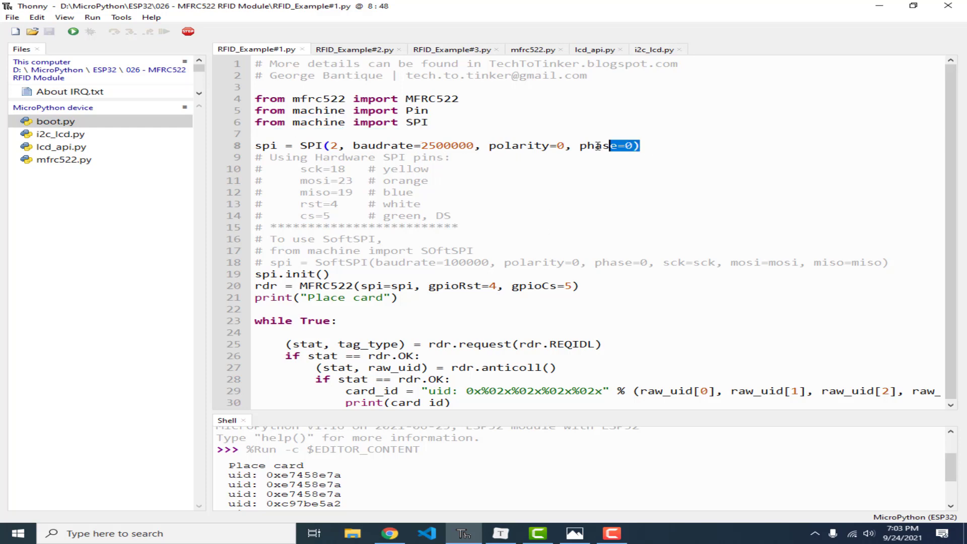
left_click_drag(639, 145, 301, 145)
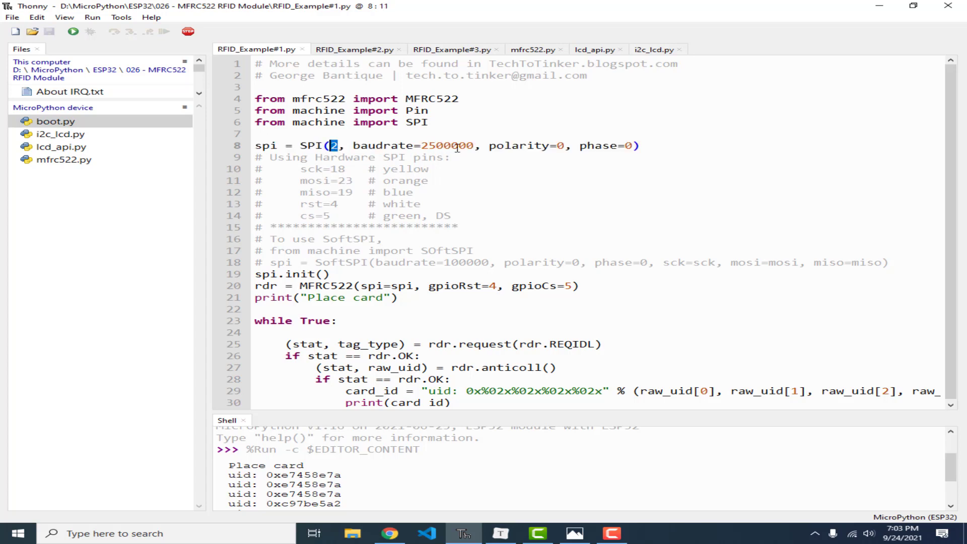
mouse_move(541, 171)
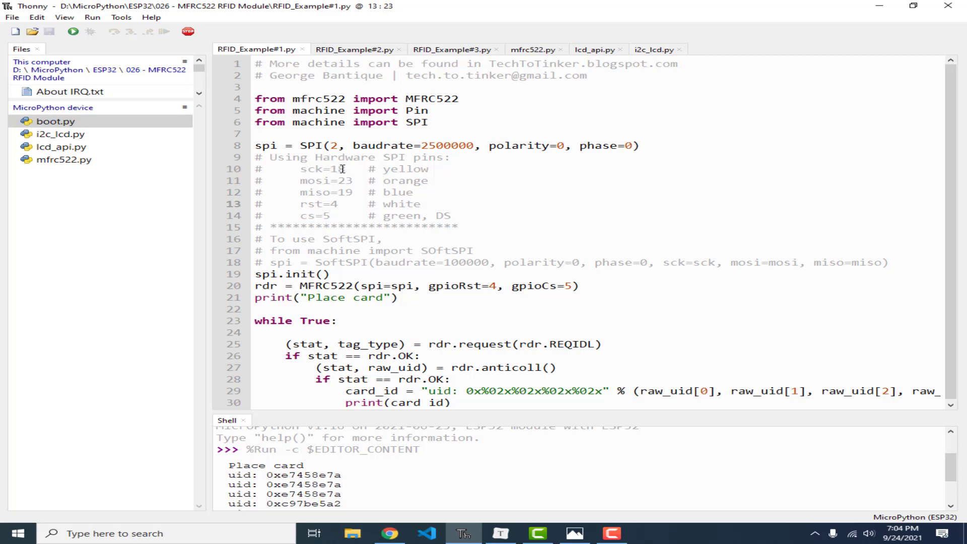
double_click(322, 181)
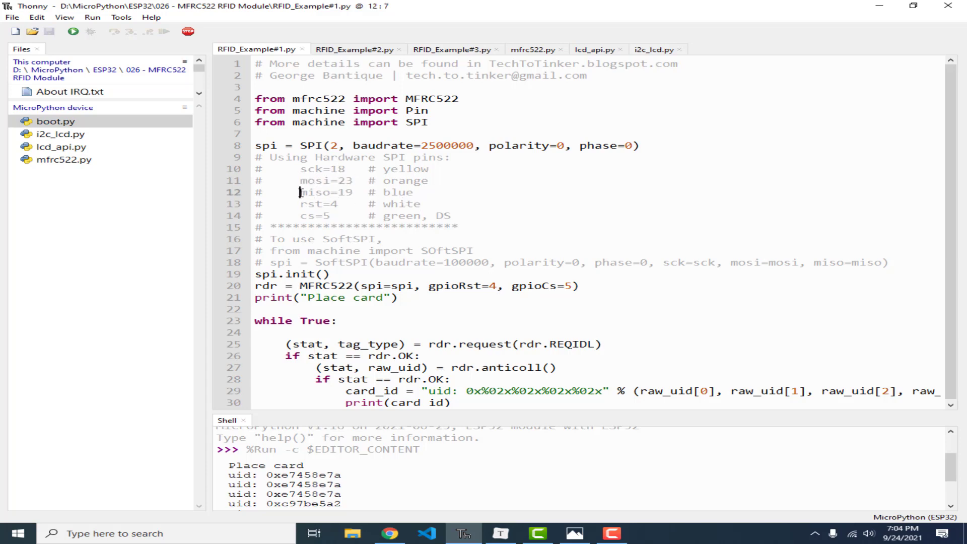
double_click(320, 192)
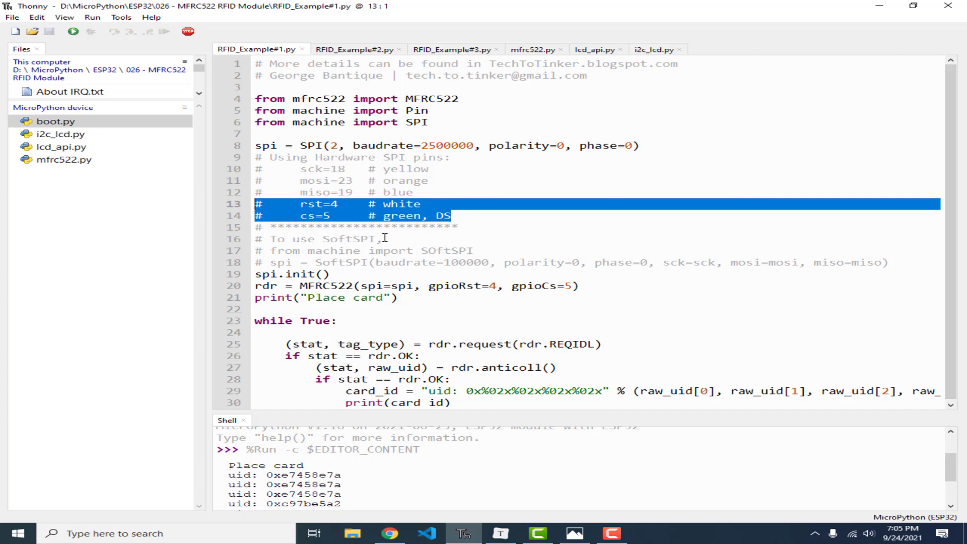
left_click(383, 239)
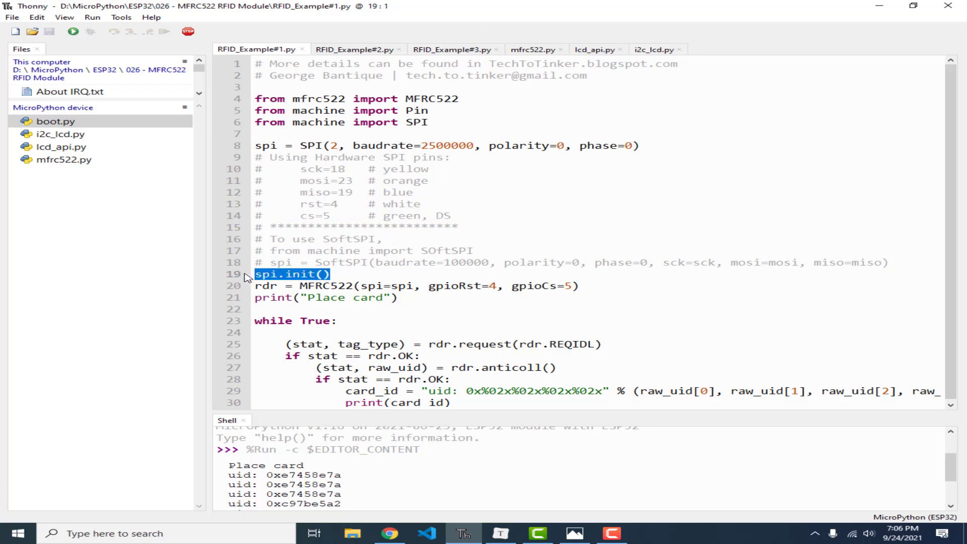
left_click(574, 286)
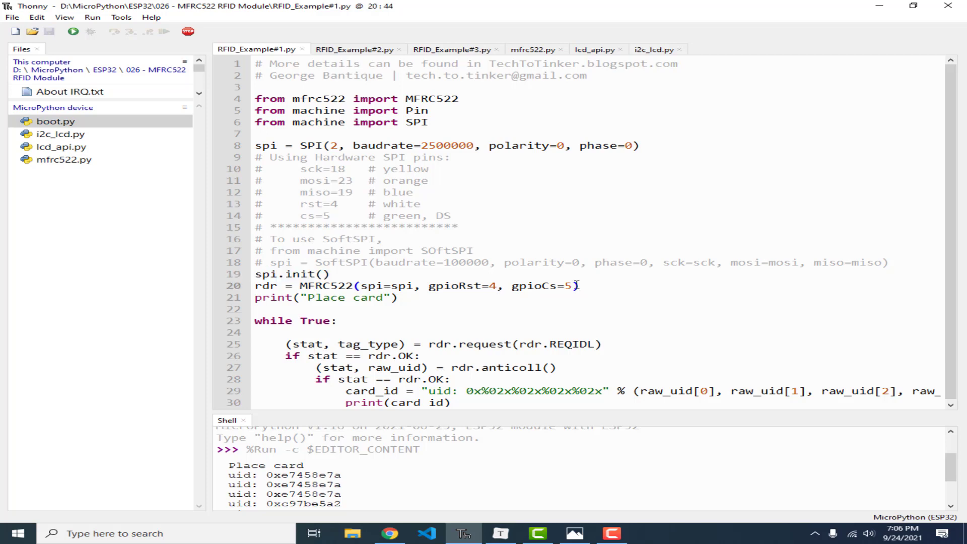
left_click_drag(301, 285, 578, 286)
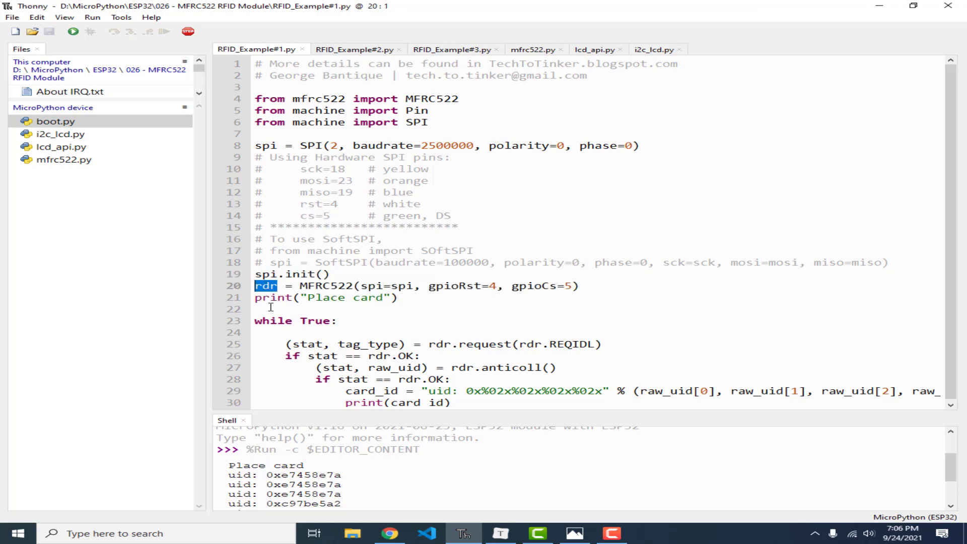
left_click(408, 287)
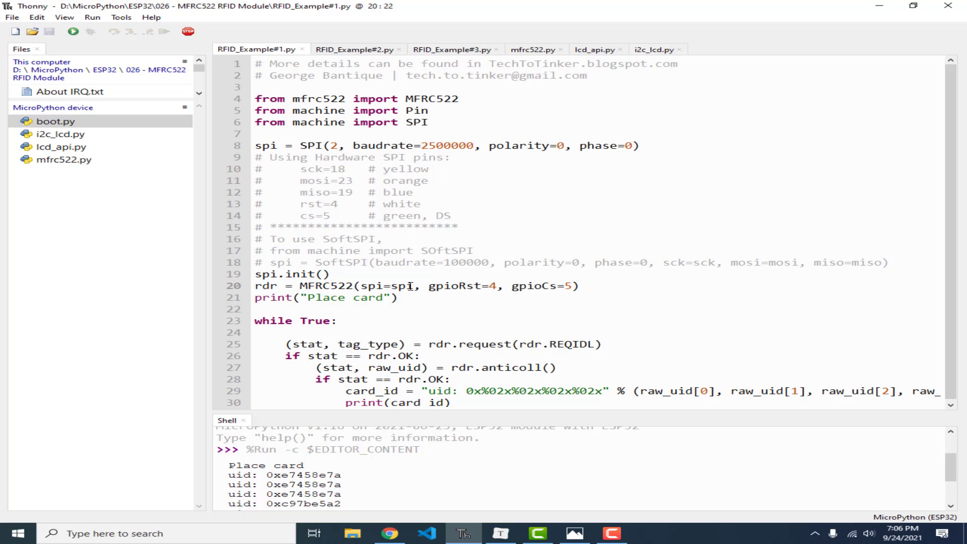
double_click(401, 286)
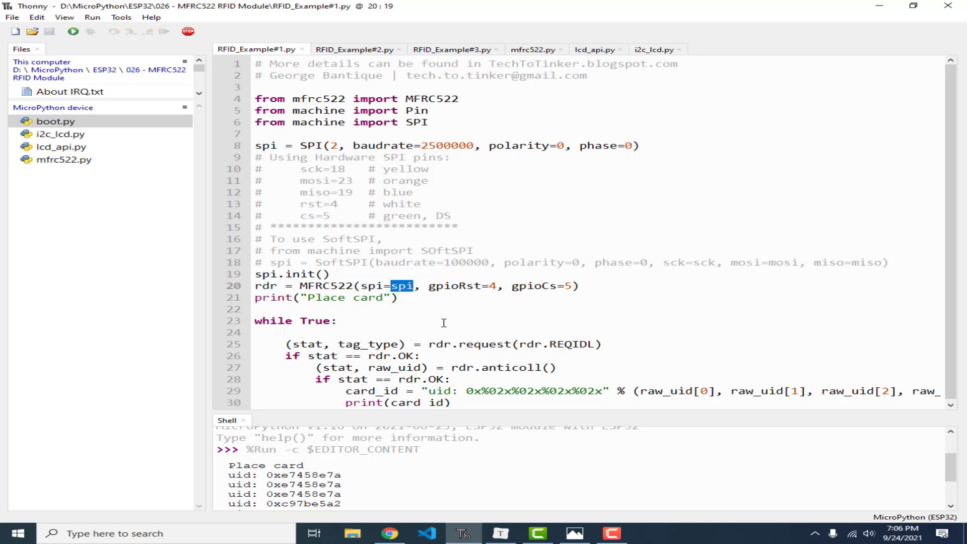
left_click(497, 286)
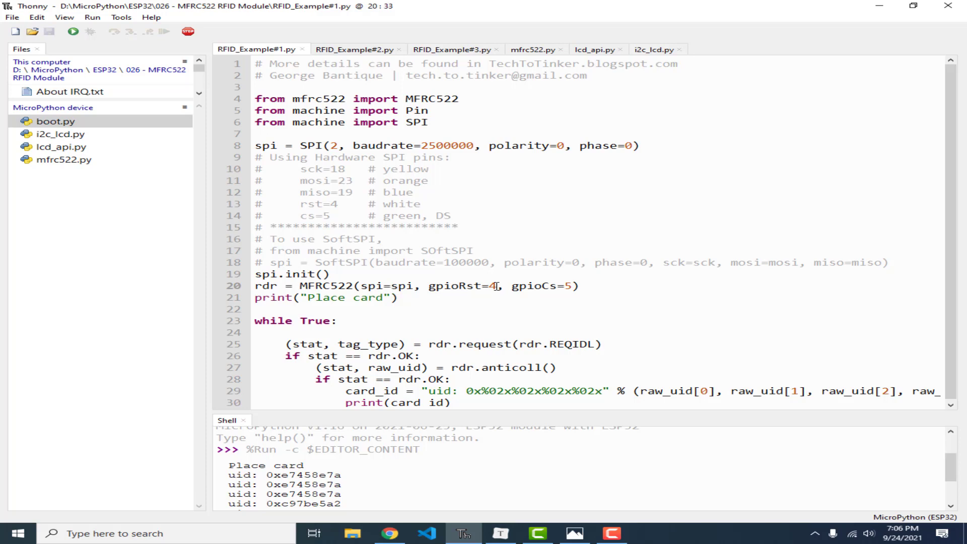
double_click(460, 286)
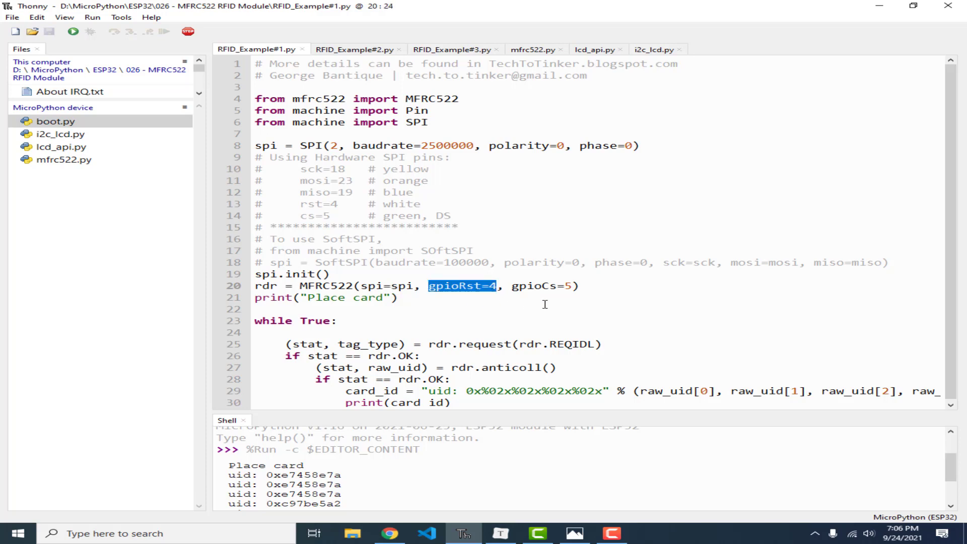
double_click(540, 286)
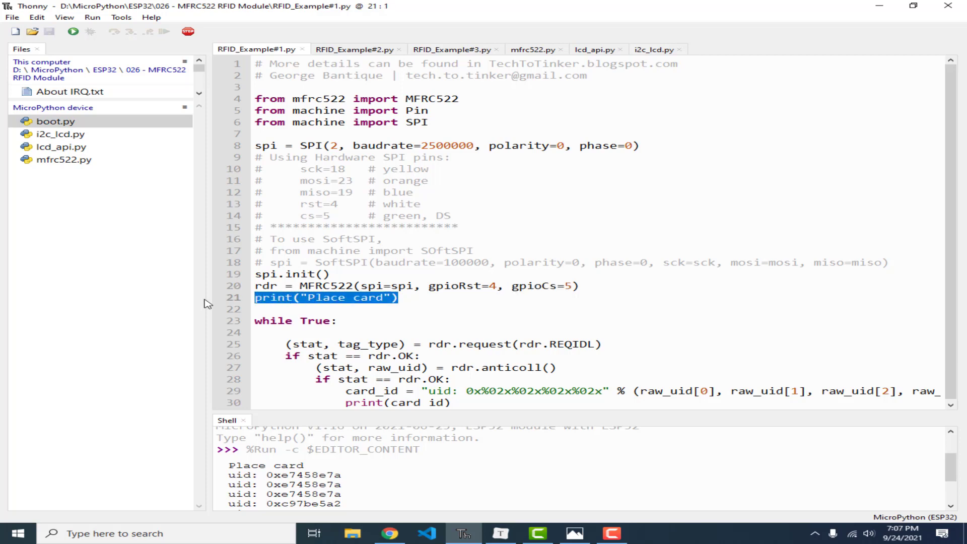
mouse_move(305, 471)
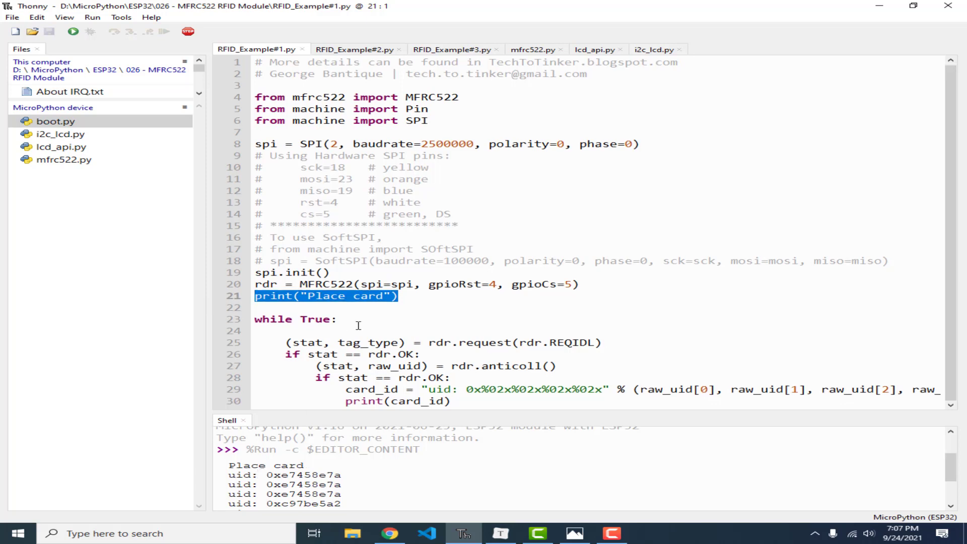
mouse_move(619, 343)
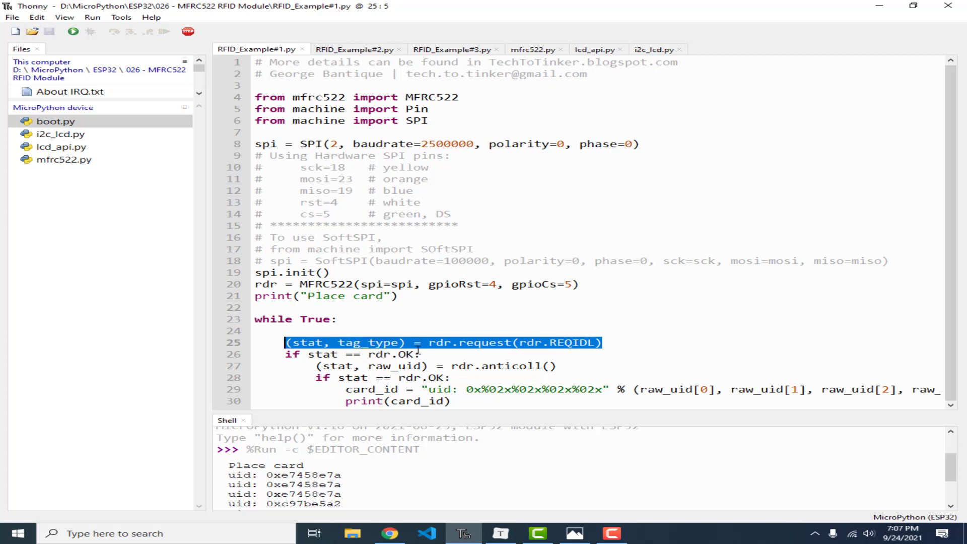
mouse_move(548, 371)
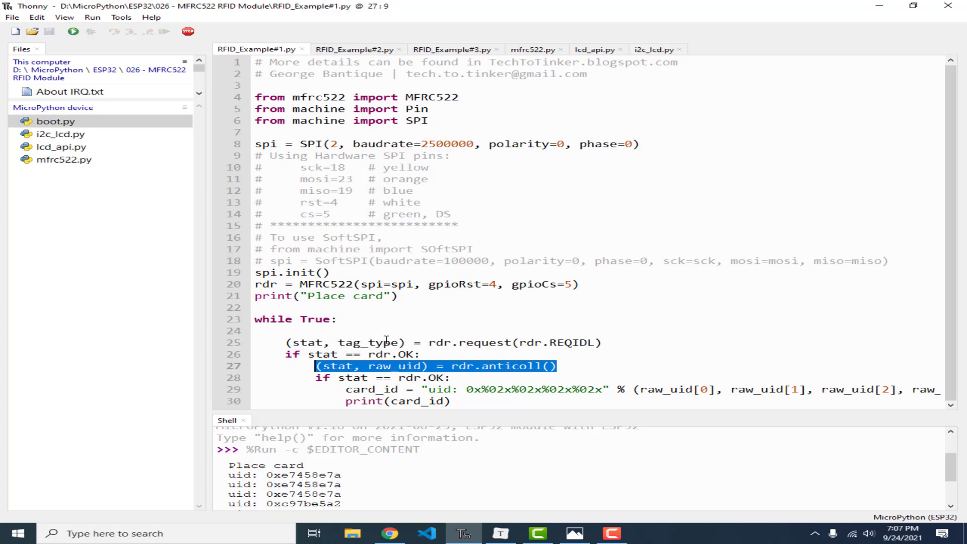
mouse_move(454, 378)
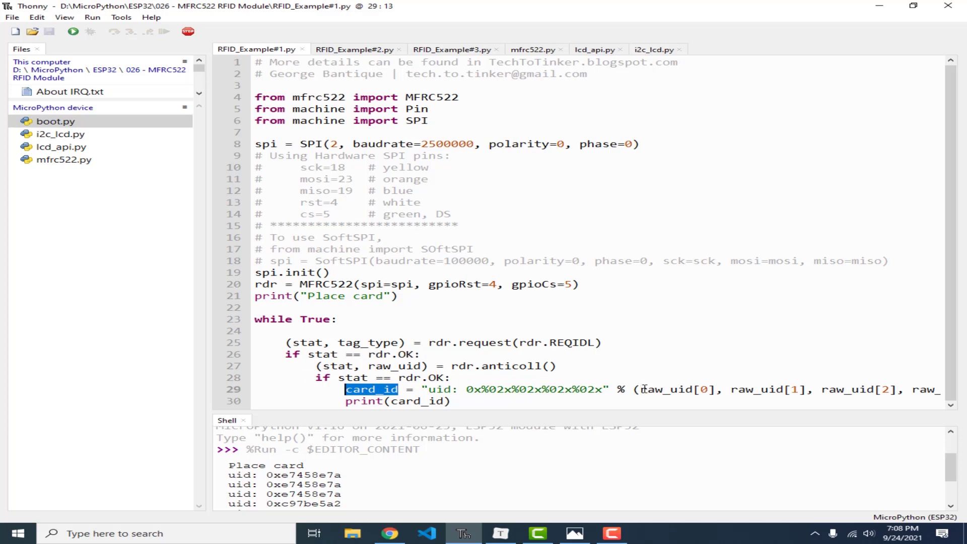
double_click(661, 389)
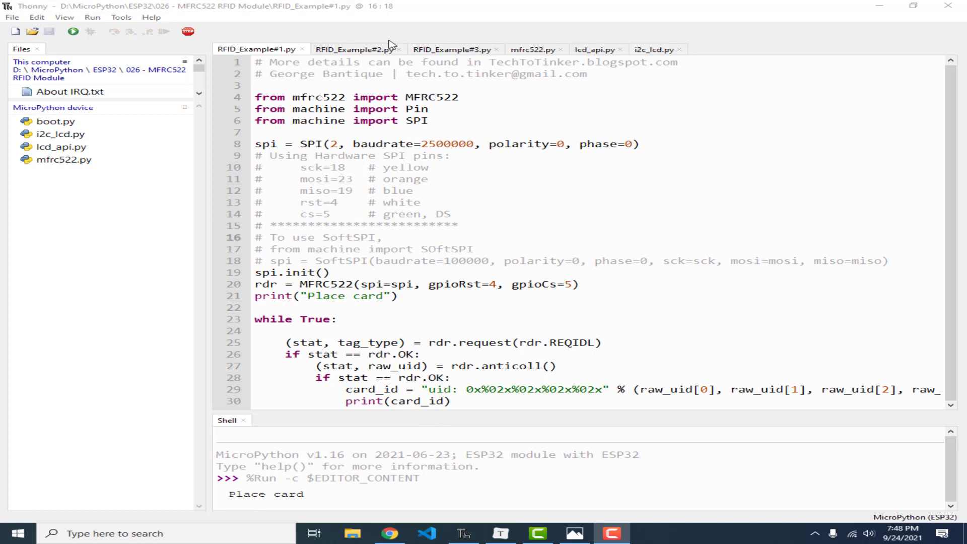
- Restart the backend and run RFID_Example#2.py so card 0x57c07f5a shows Access Granted
left_click(354, 48)
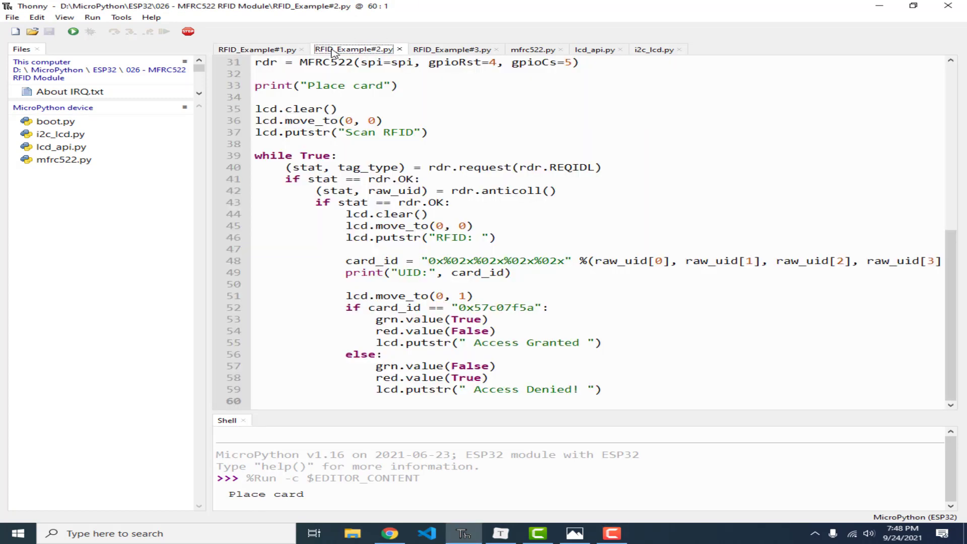
mouse_move(187, 35)
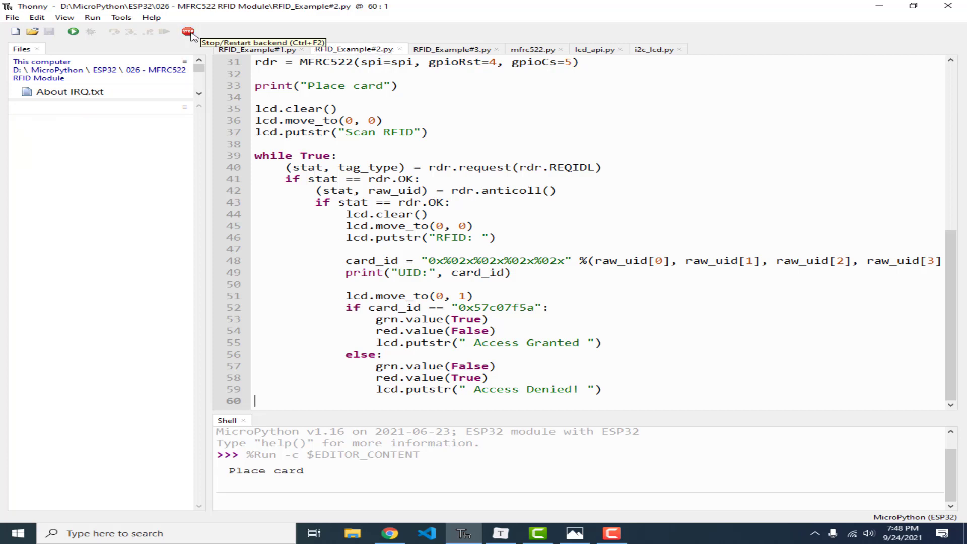
left_click(185, 31)
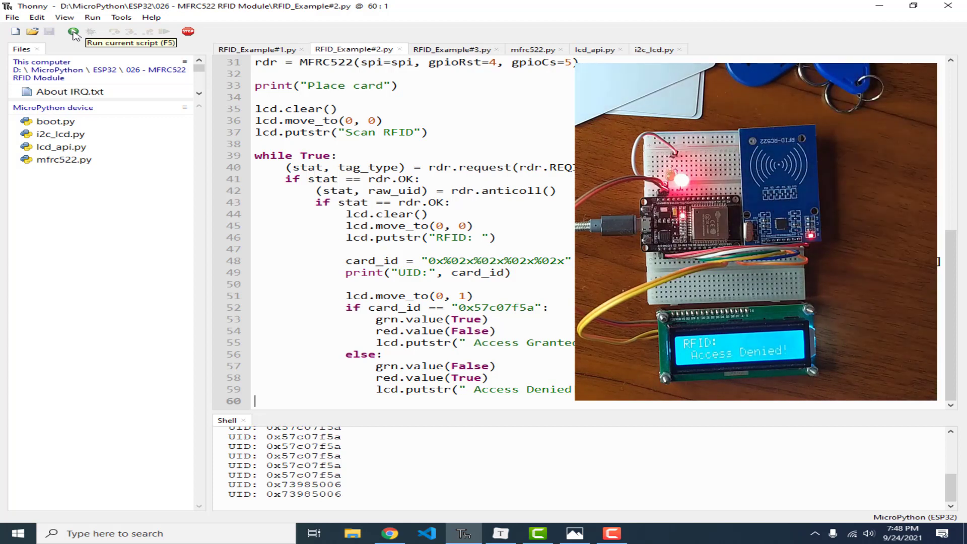
double_click(497, 307)
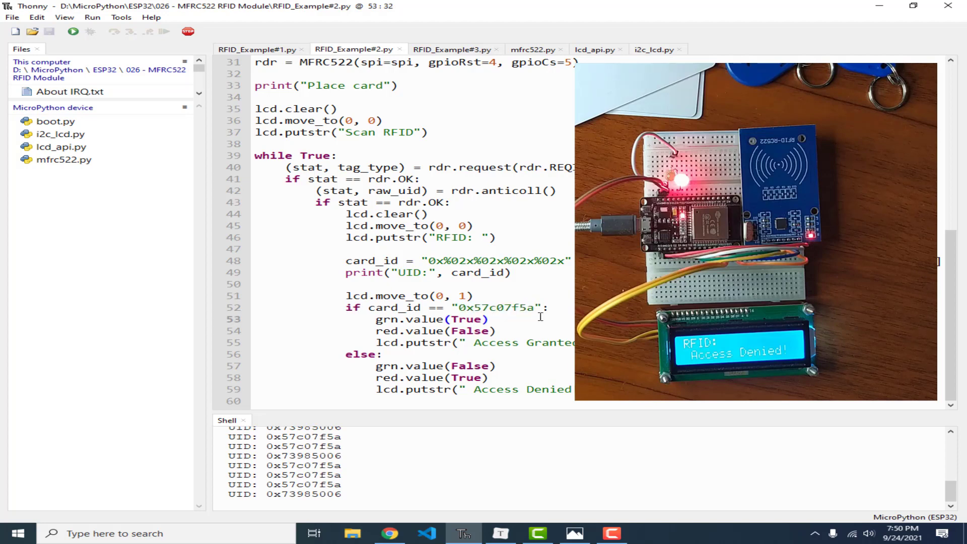
double_click(496, 307)
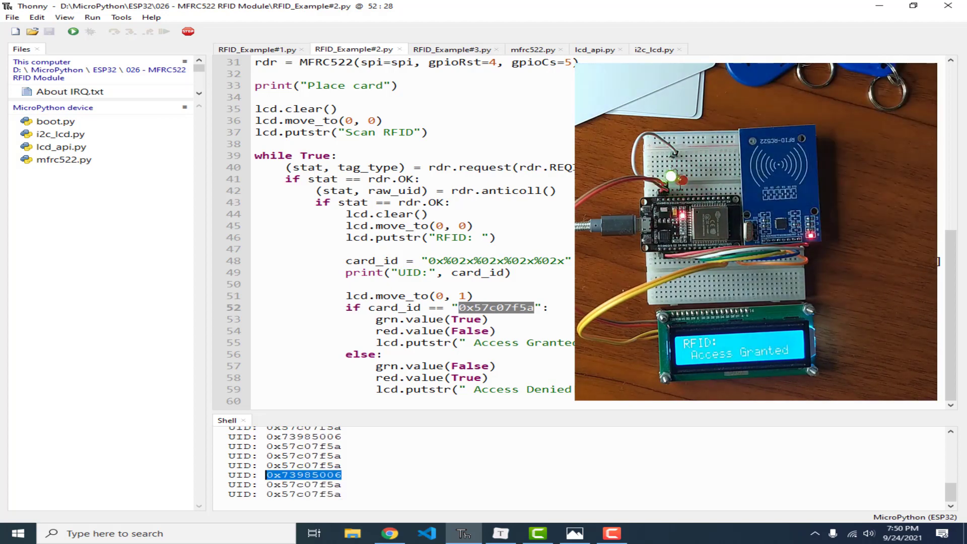
- Restart the backend, run RFID_Example#3.py, and highlight its registered UID list
left_click(454, 50)
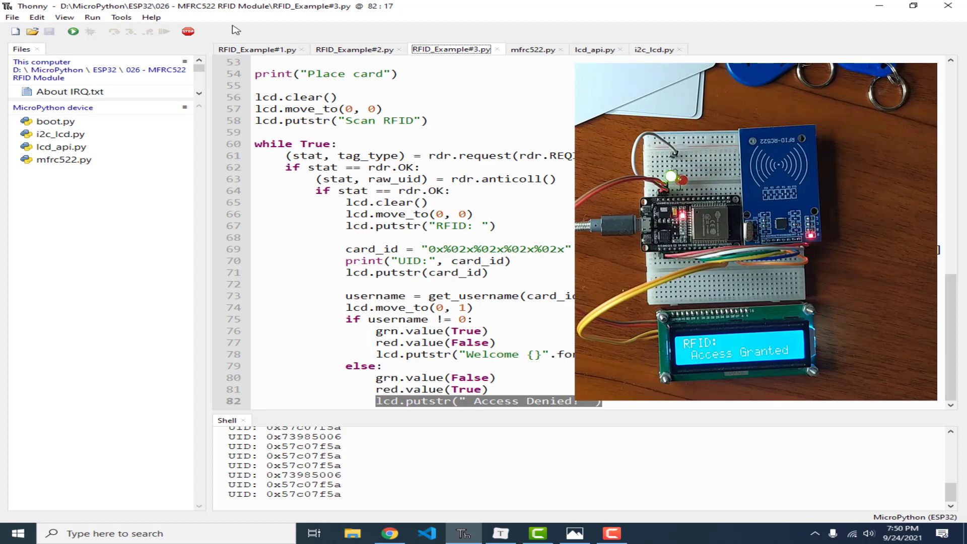
mouse_move(187, 31)
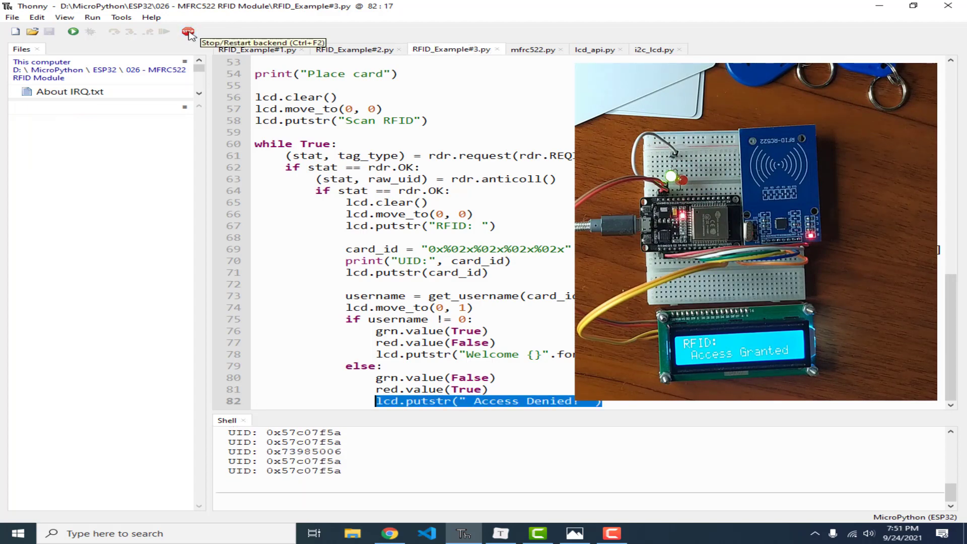
left_click(186, 31)
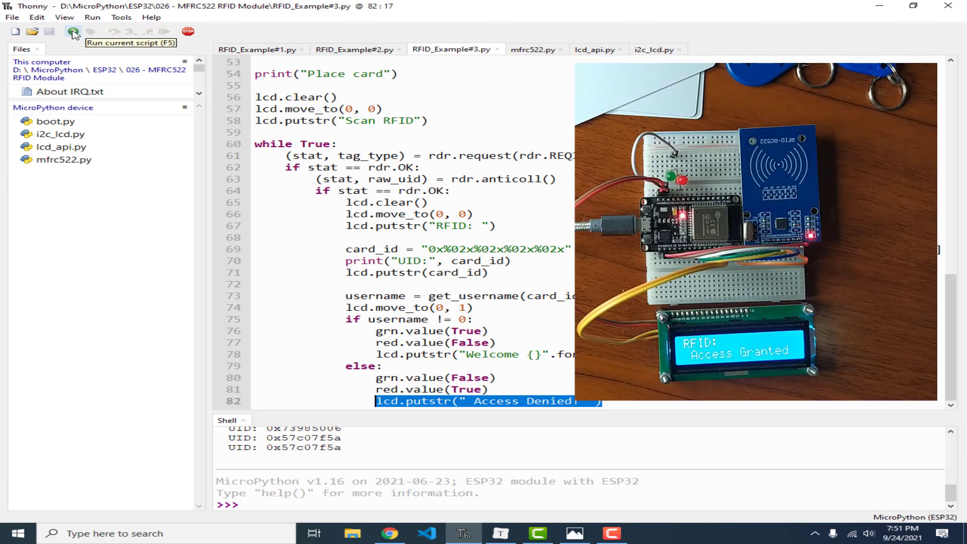
left_click(73, 31)
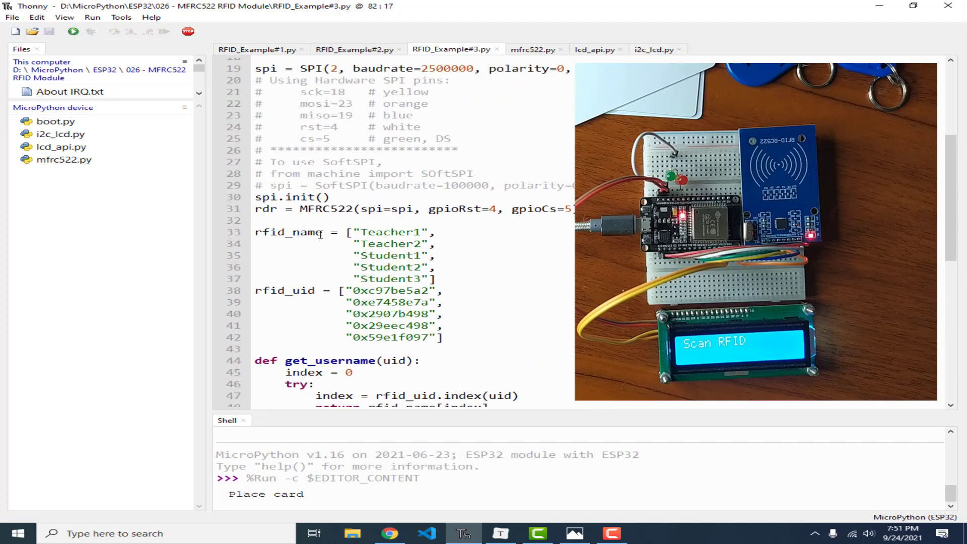
left_click_drag(255, 233, 444, 337)
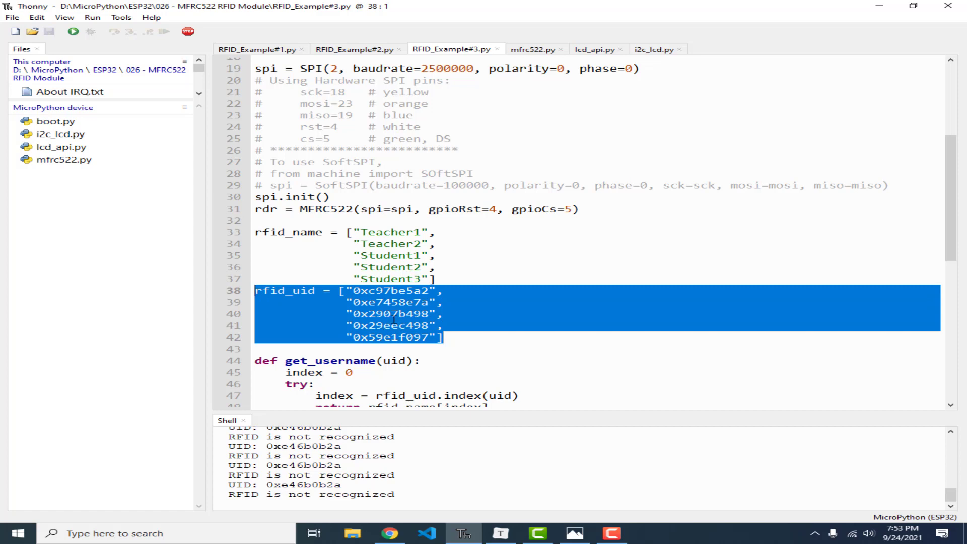
mouse_move(390, 319)
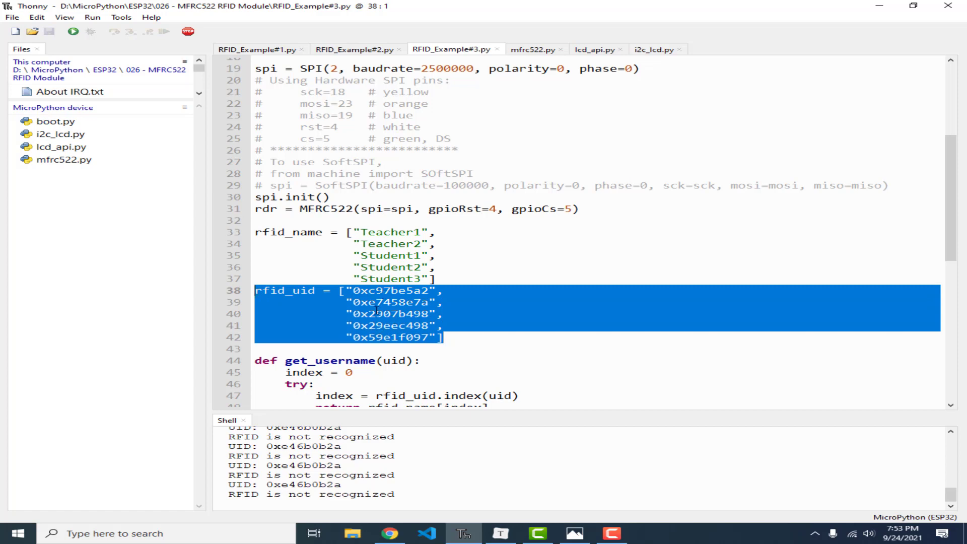
left_click(443, 325)
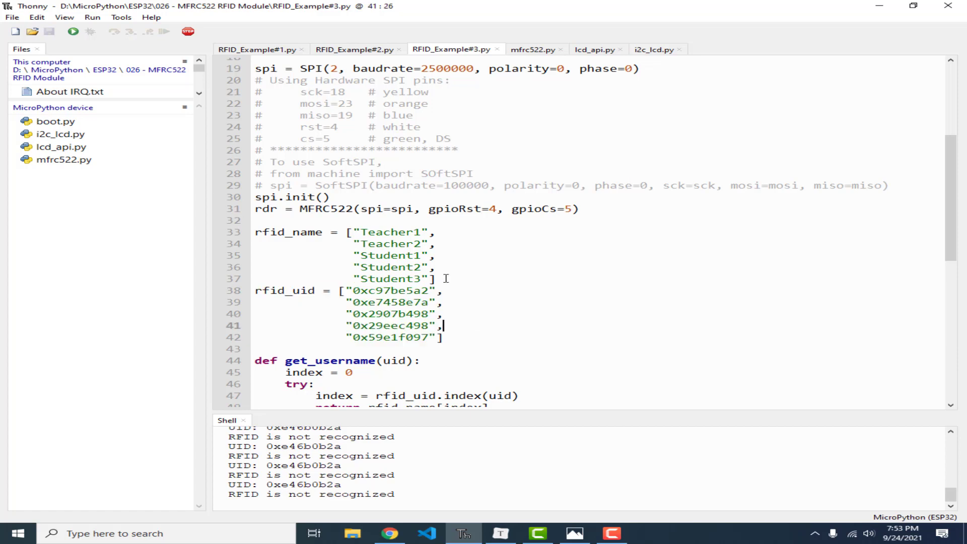
left_click(439, 278)
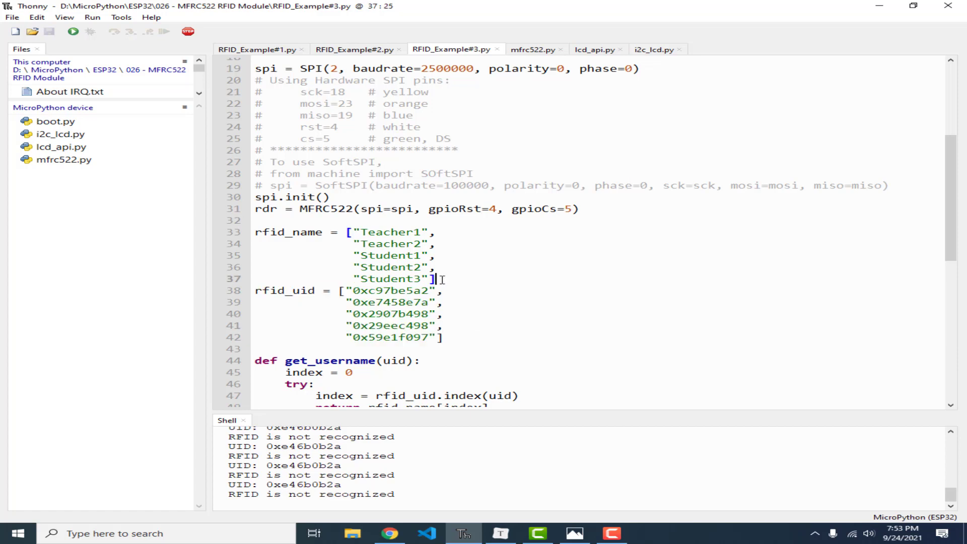
left_click_drag(435, 278, 255, 232)
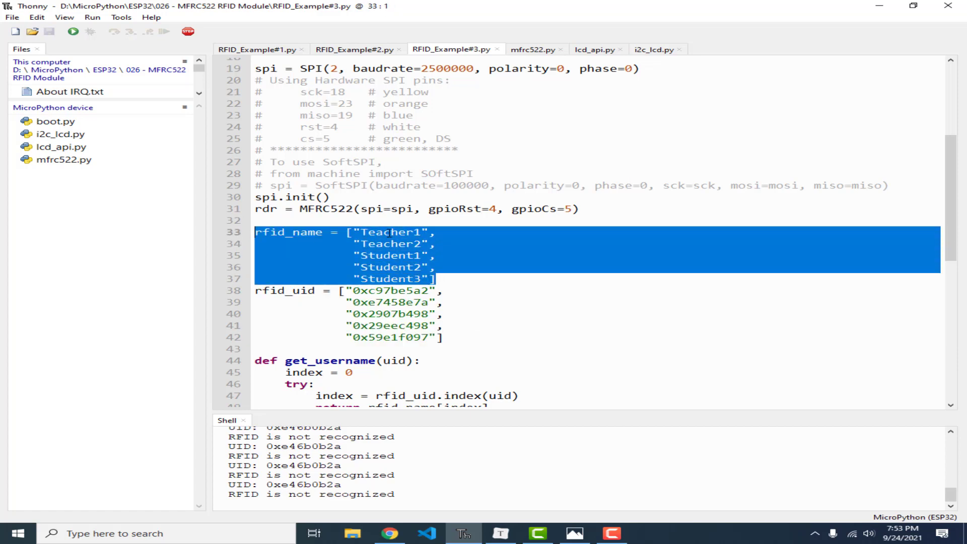
left_click(388, 290)
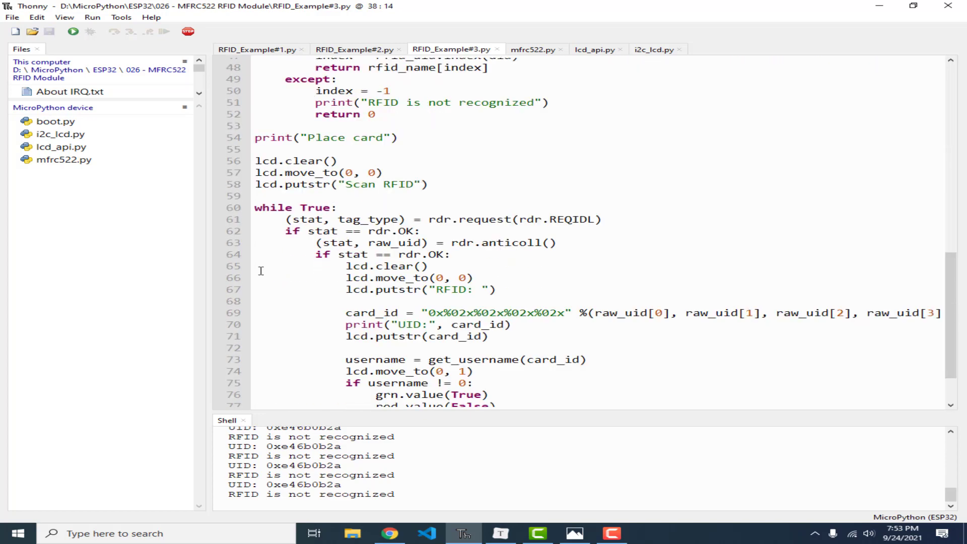
scroll("down", 3)
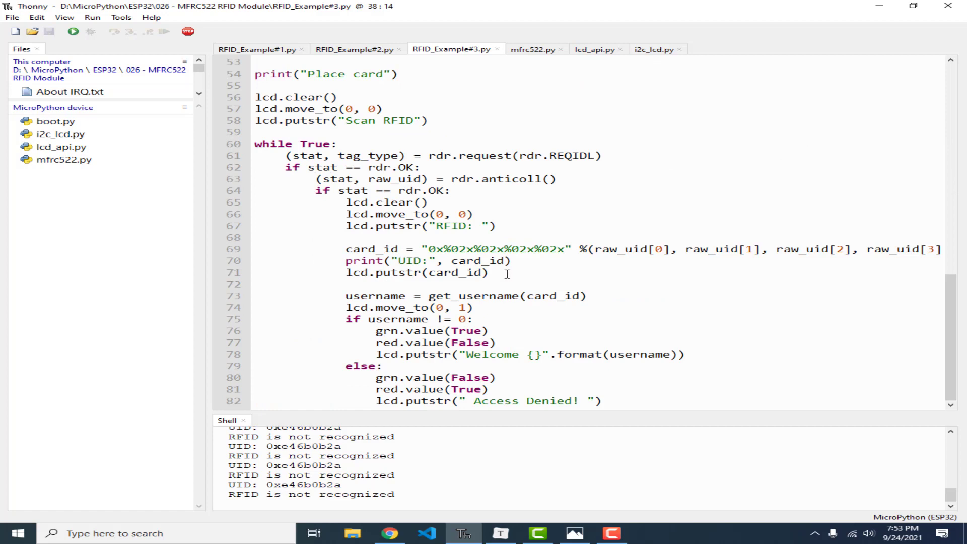
left_click_drag(265, 179, 488, 273)
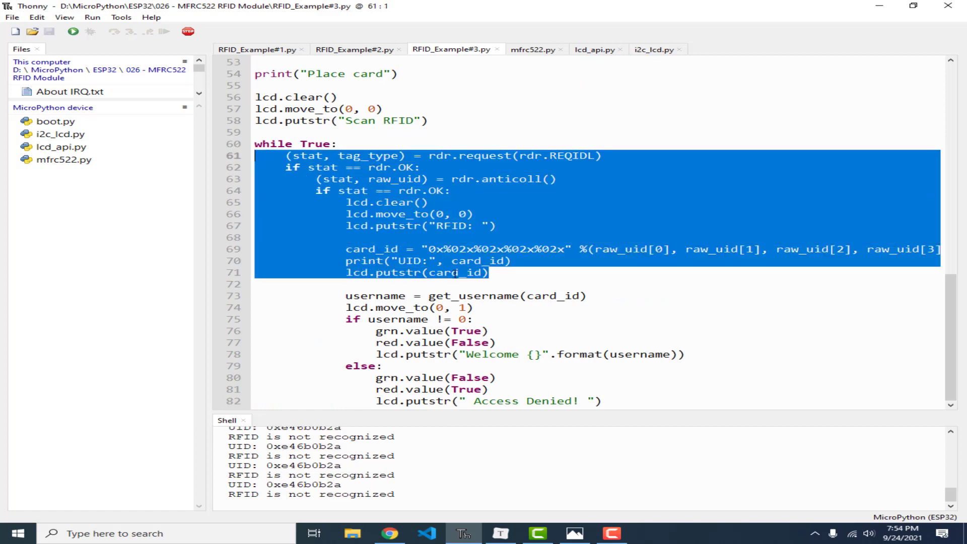
mouse_move(476, 285)
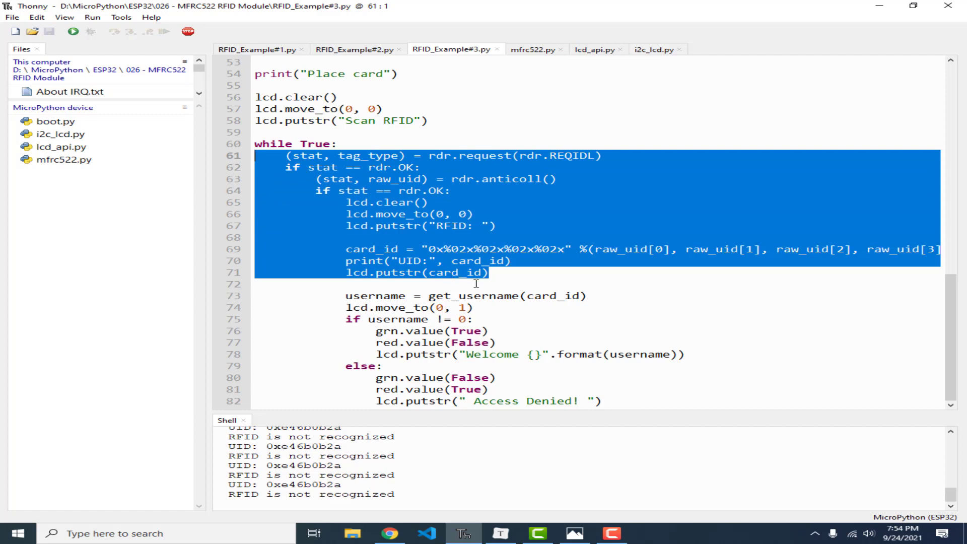
left_click(338, 249)
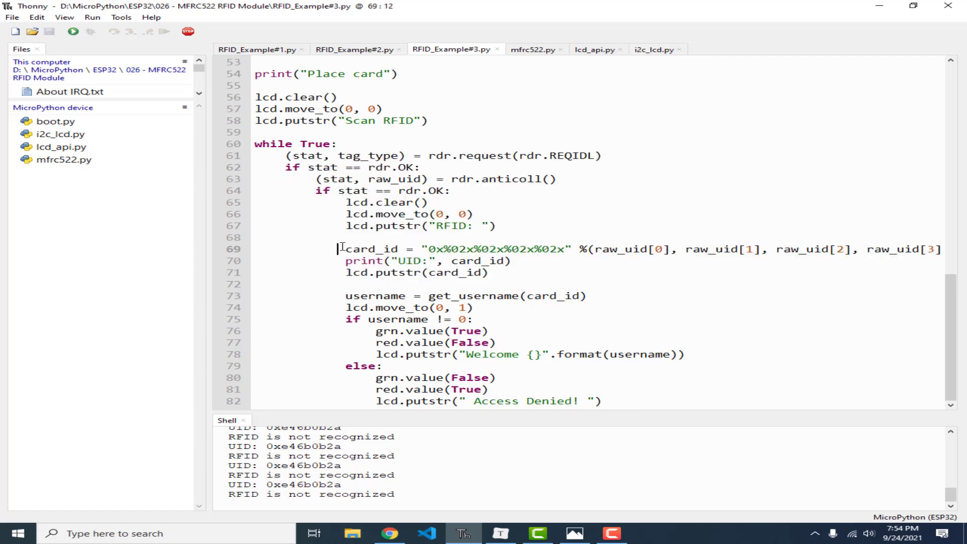
left_click_drag(344, 248, 511, 259)
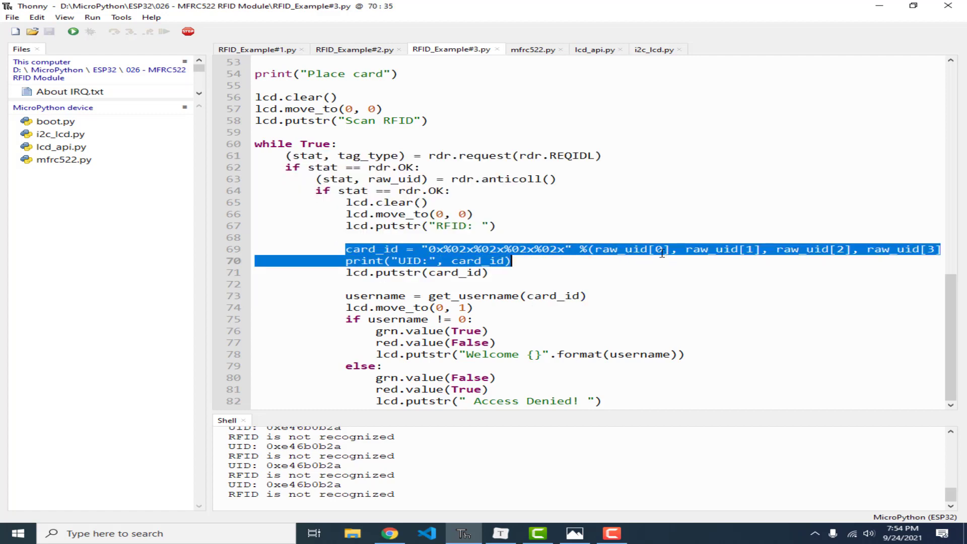
double_click(473, 296)
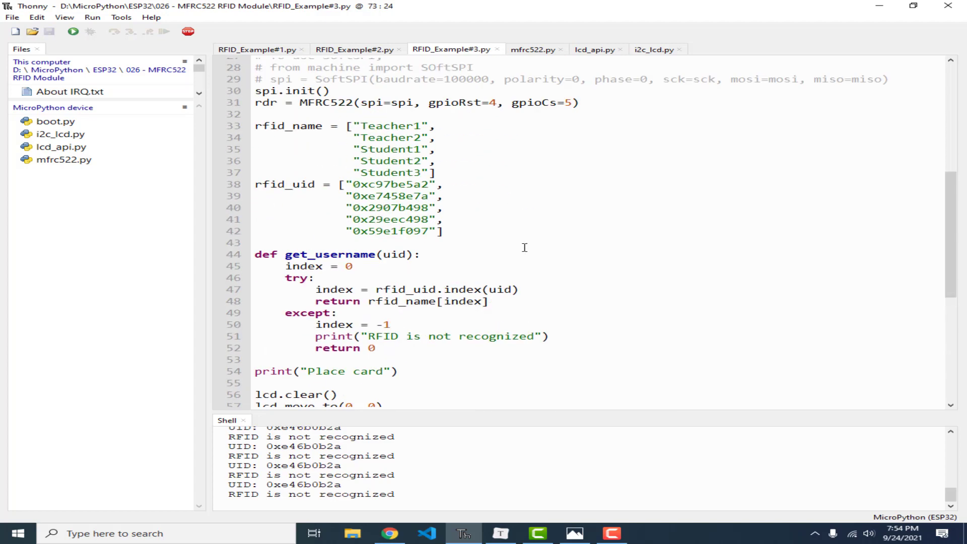
mouse_move(365, 254)
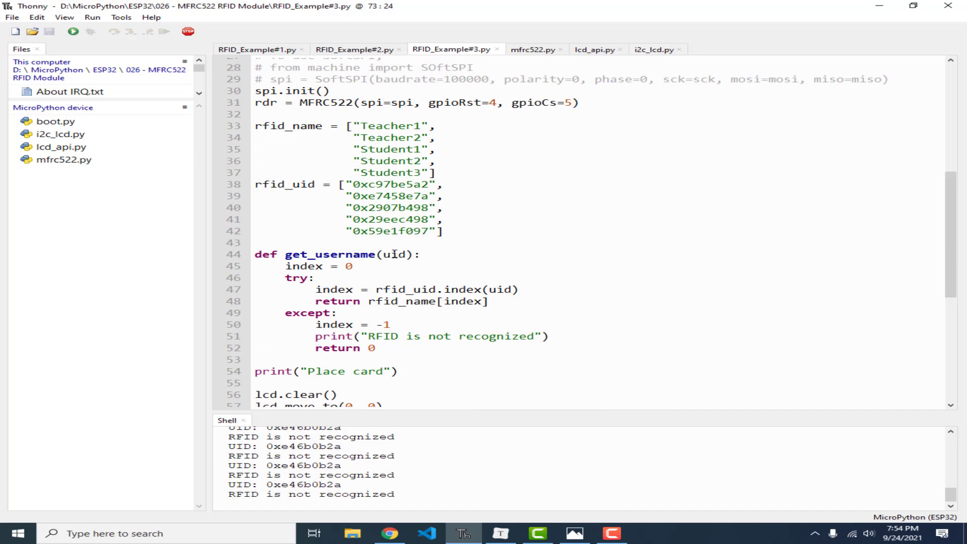
double_click(395, 254)
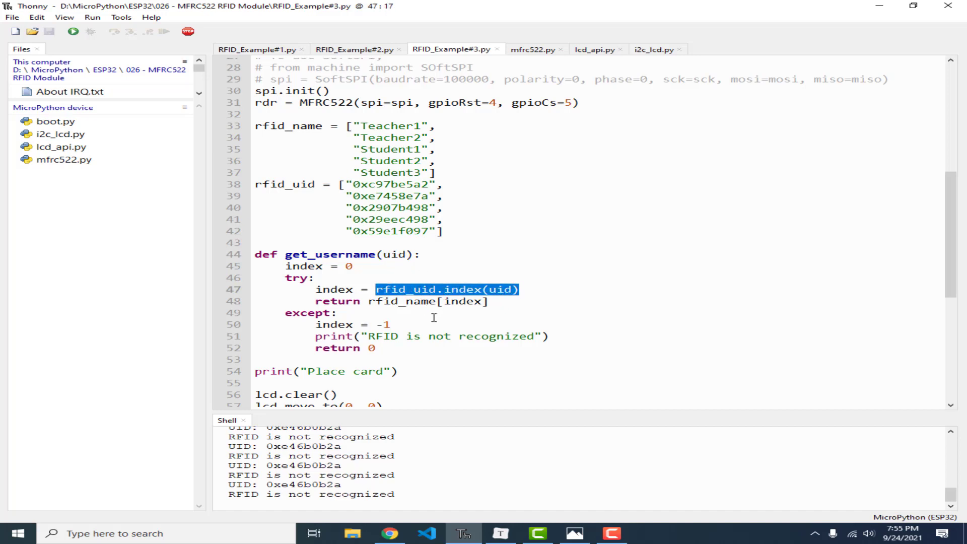
left_click(379, 301)
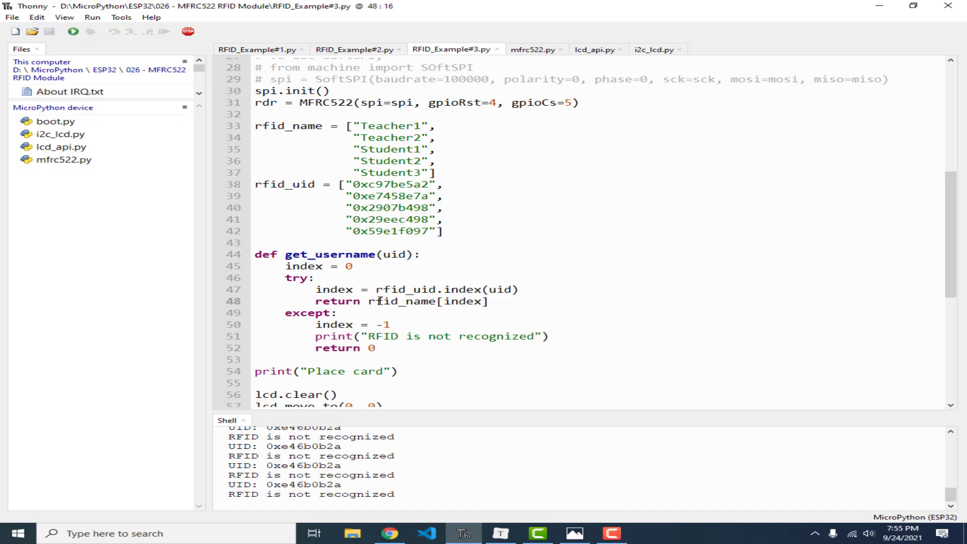
left_click_drag(367, 301, 488, 301)
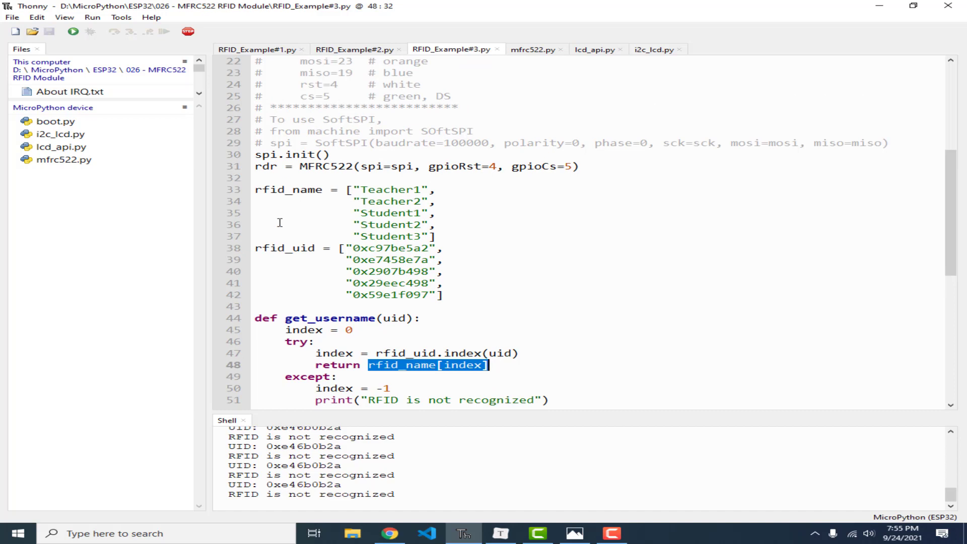
mouse_move(329, 260)
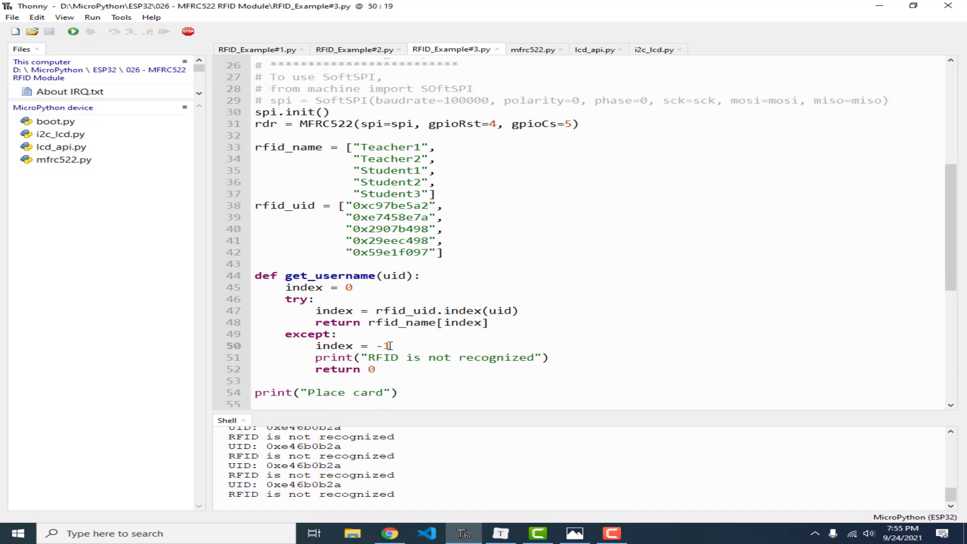
double_click(380, 345)
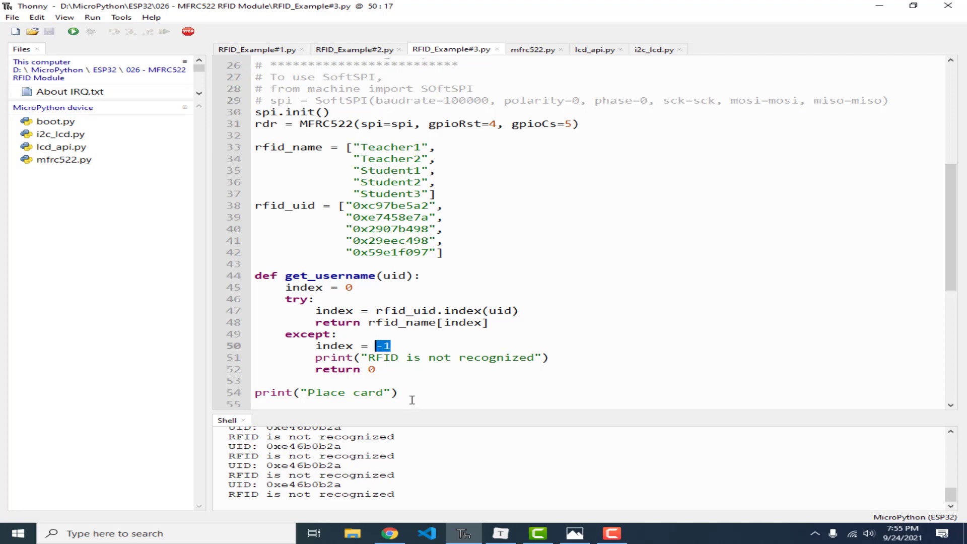
scroll("down", 3)
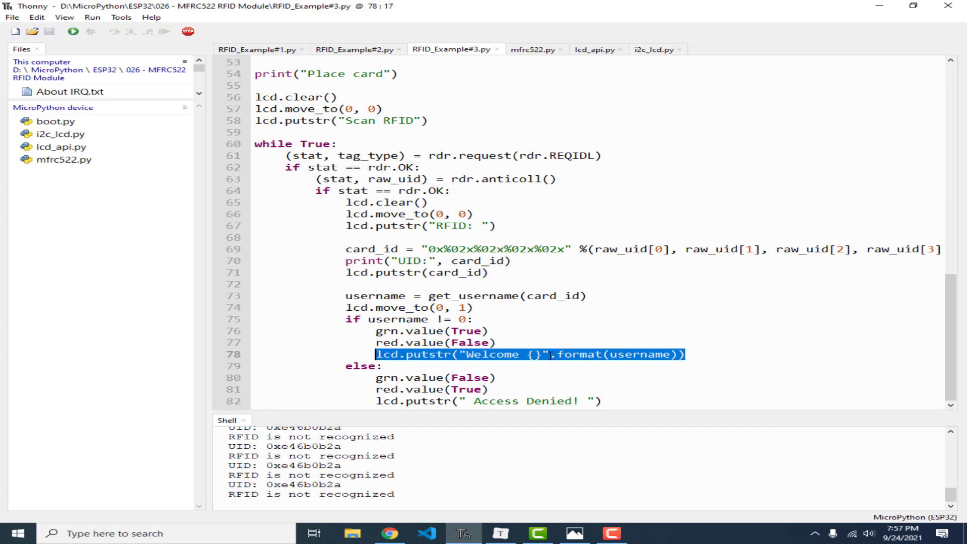
mouse_move(473, 296)
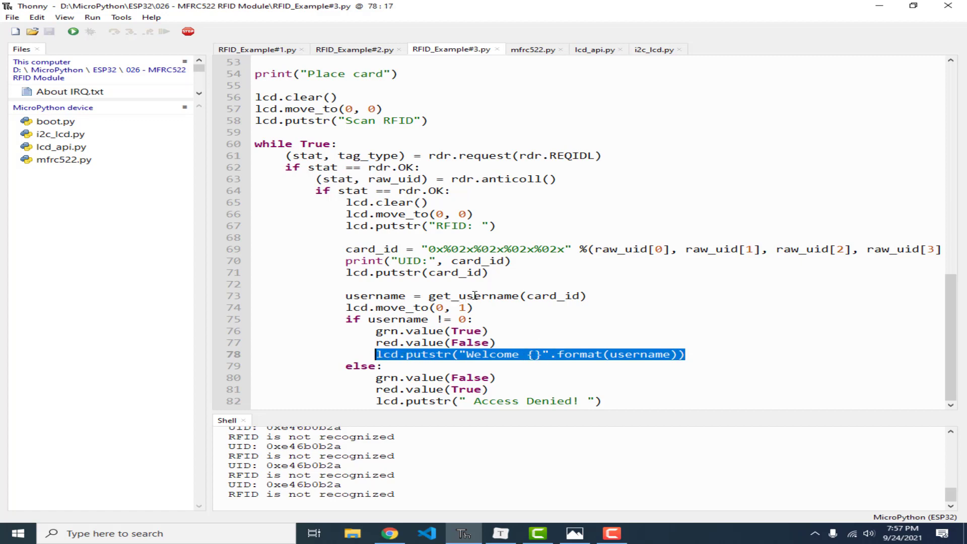
mouse_move(407, 368)
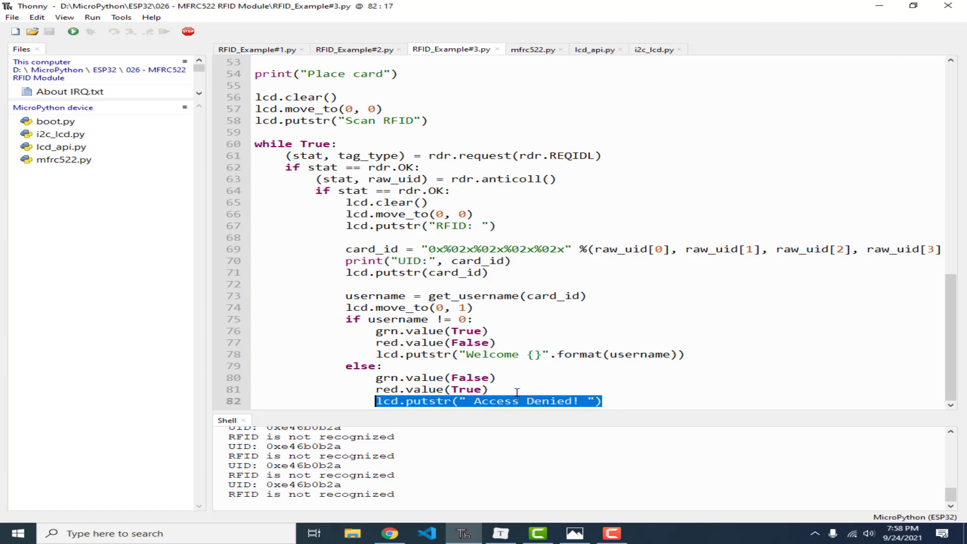
mouse_move(579, 317)
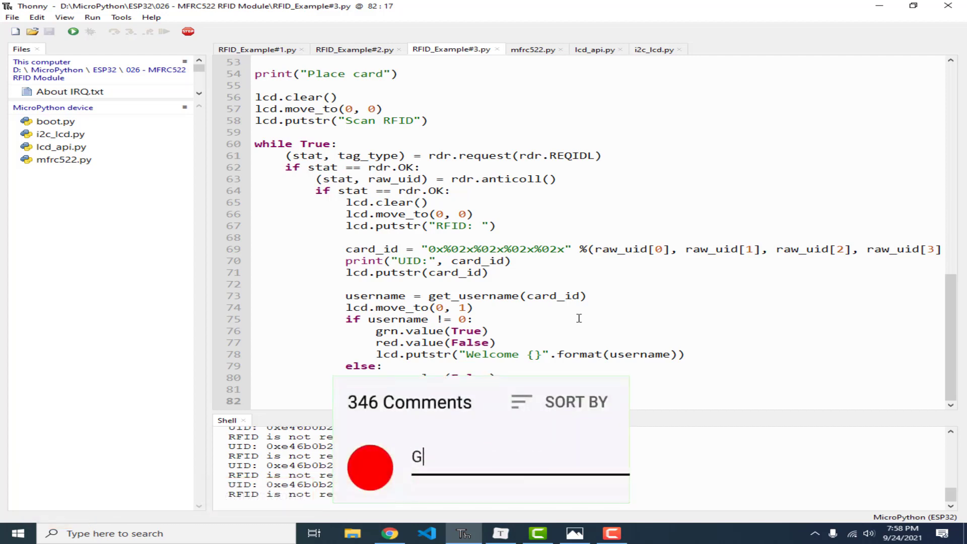
type("reat vid! 😀")
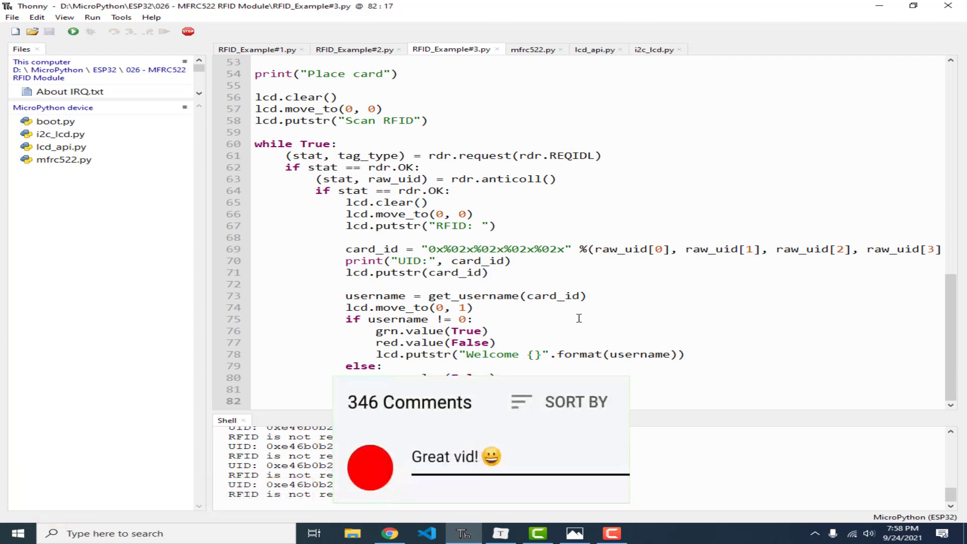